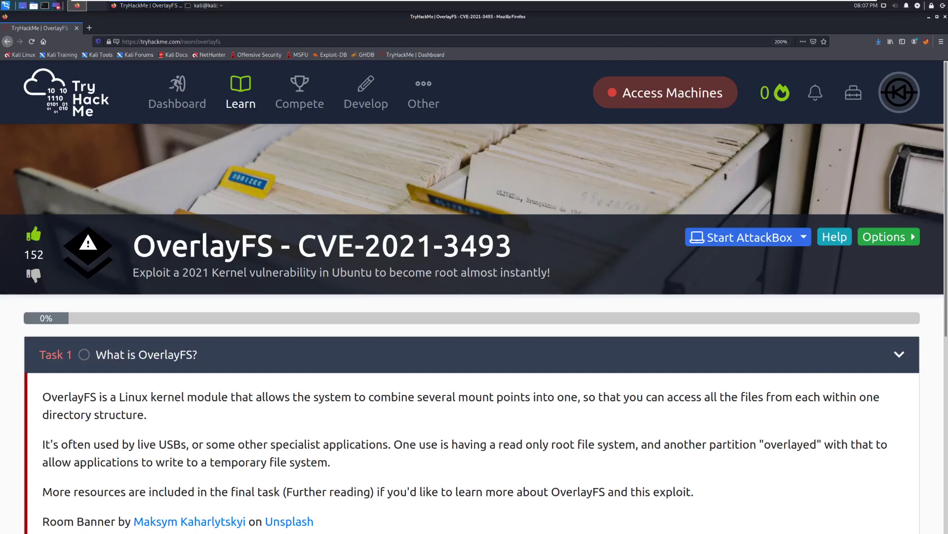
mouse_move(858, 421)
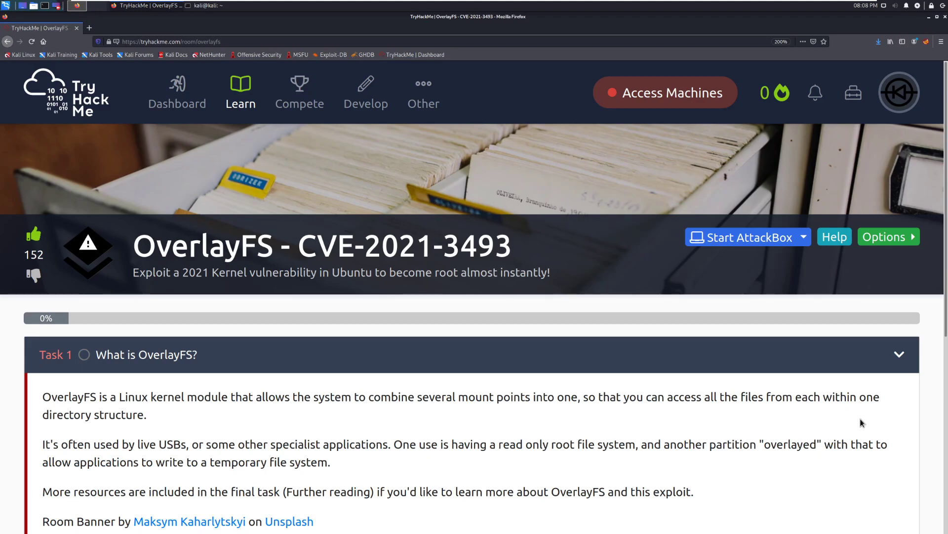
mouse_move(874, 418)
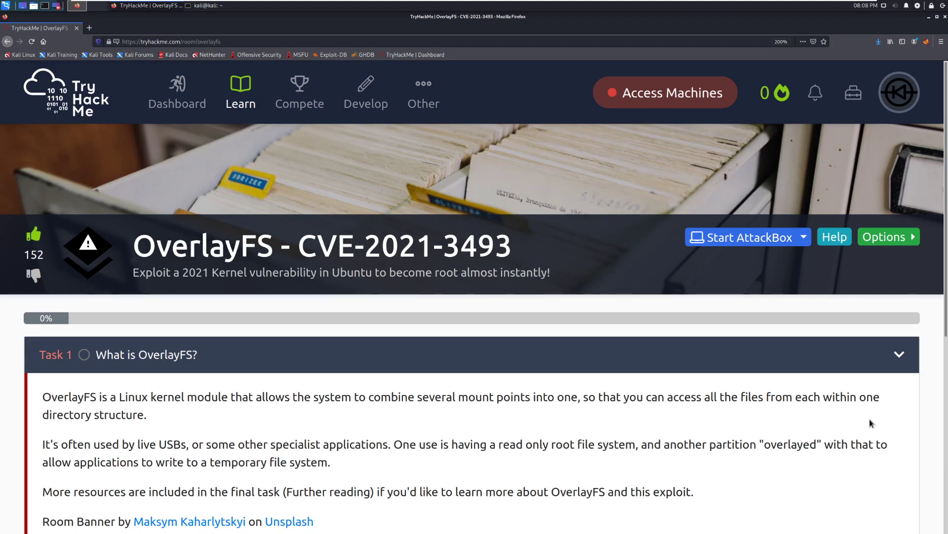
mouse_move(875, 422)
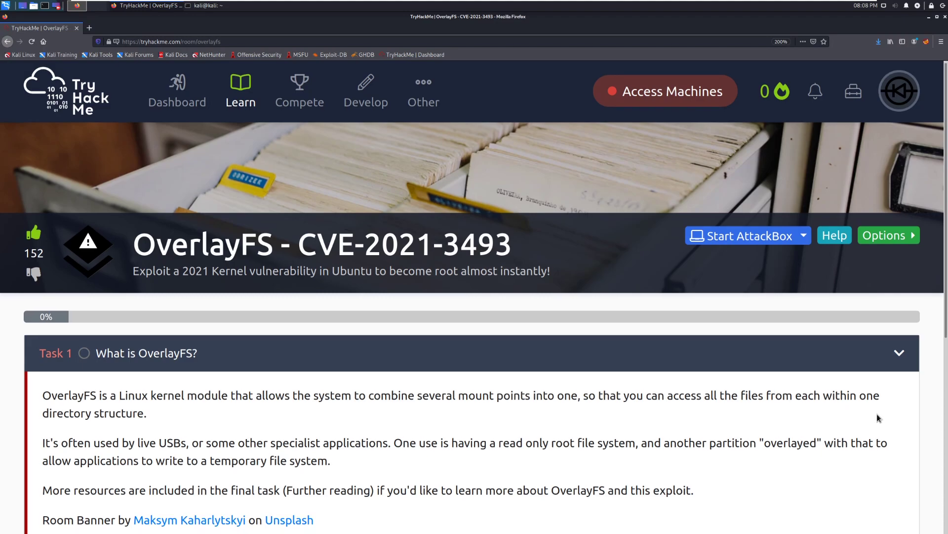
Complete the Task 1 overview question and start the Task 2 target machine.
scroll(down, 3)
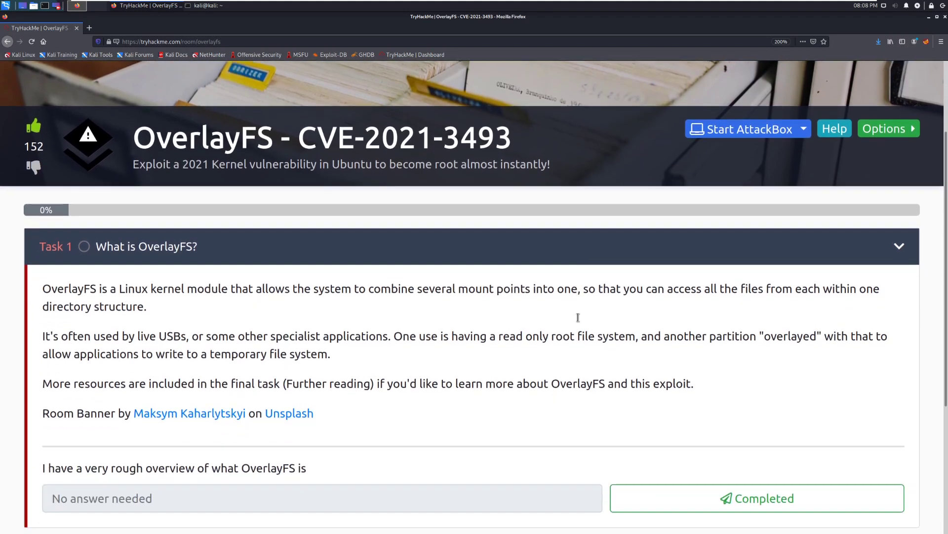
scroll(down, 3)
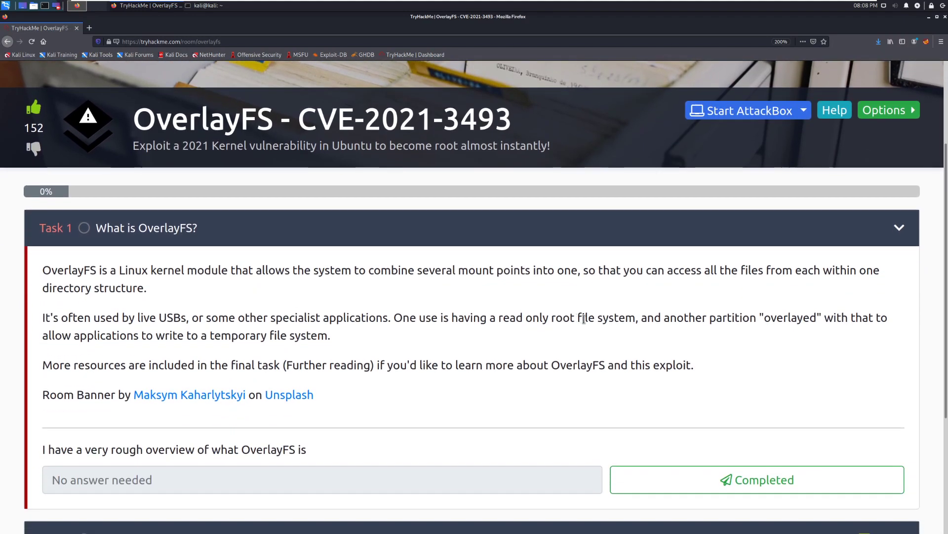
mouse_move(898, 371)
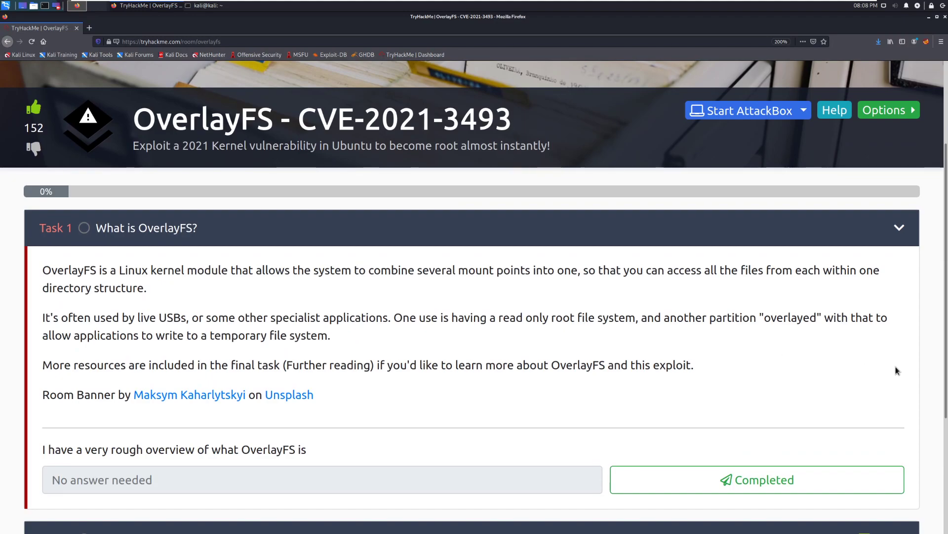
scroll(down, 3)
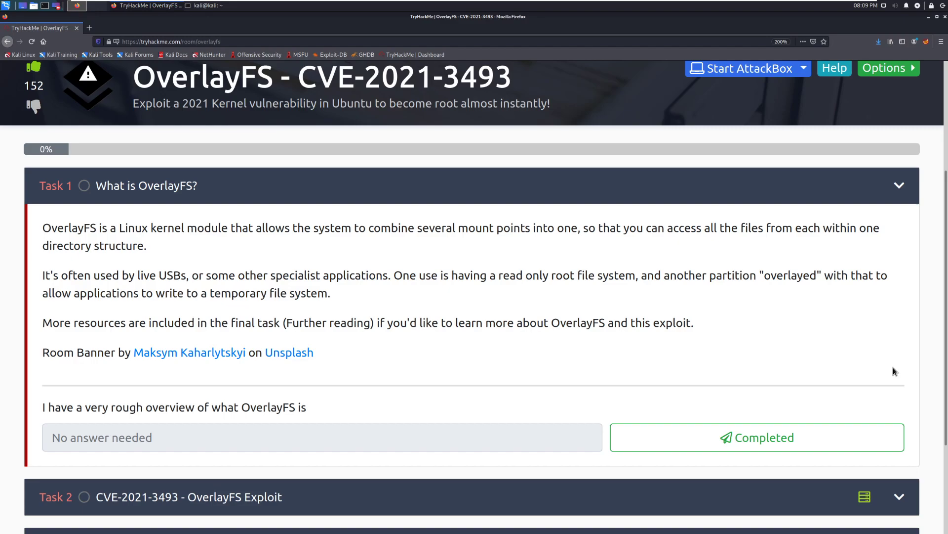
mouse_move(888, 371)
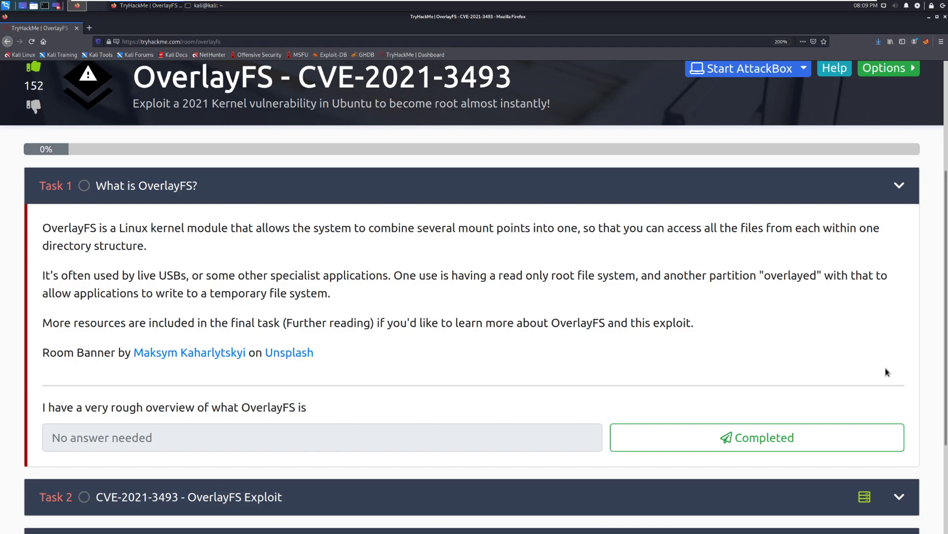
mouse_move(602, 398)
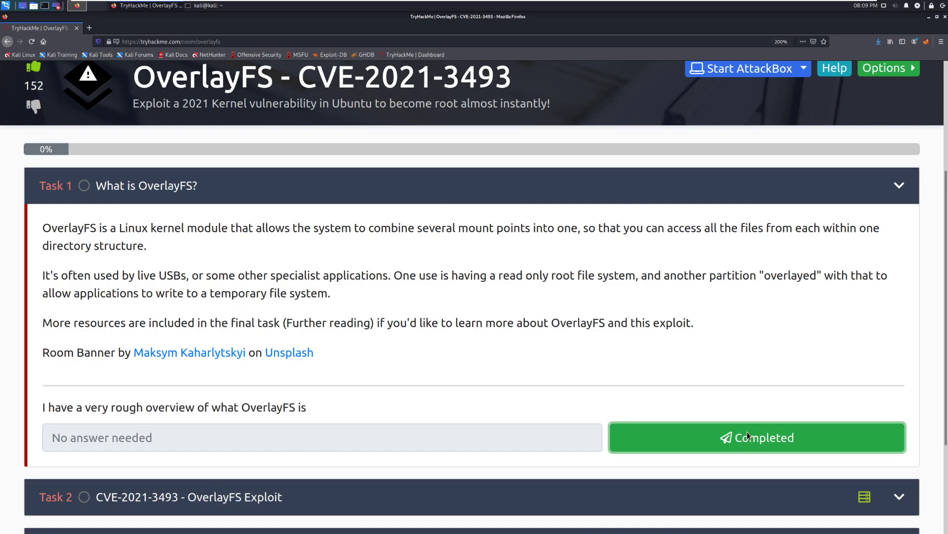
click(756, 436)
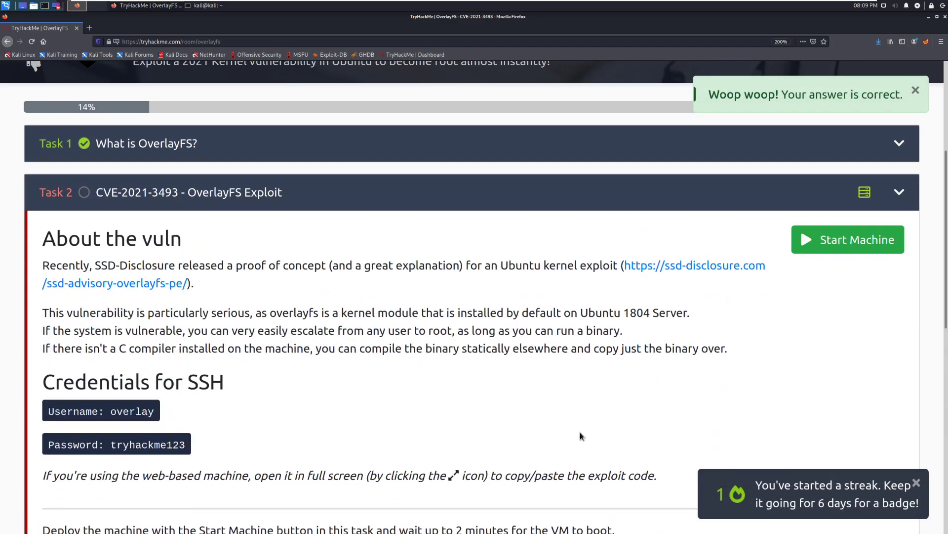
mouse_move(810, 319)
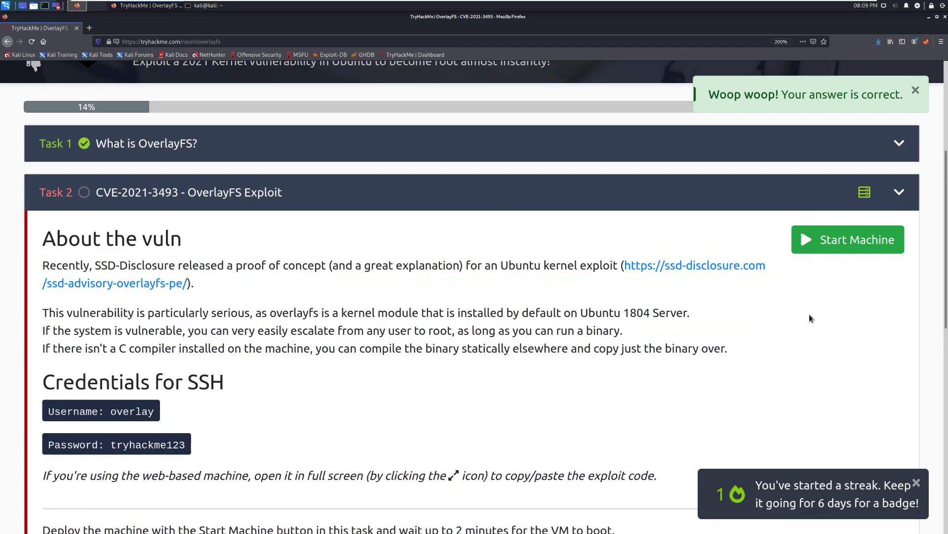
click(847, 239)
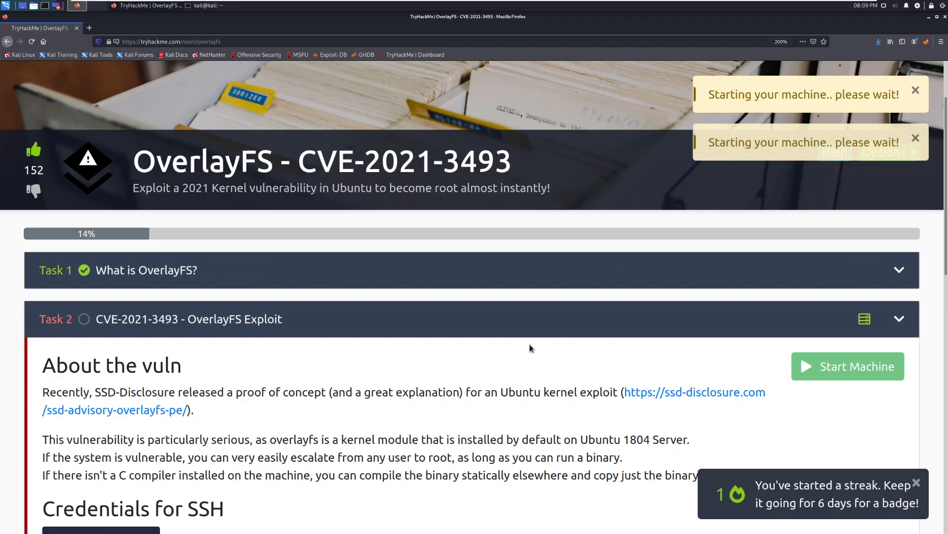
Launch the AttackBox in split view and open the SSD-Disclosure advisory link in a new tab.
click(848, 366)
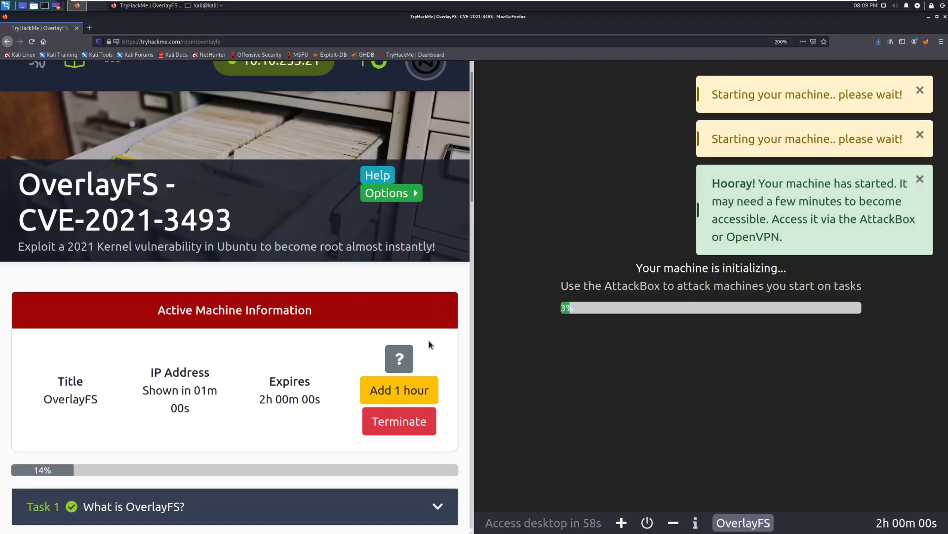
scroll(down, 3)
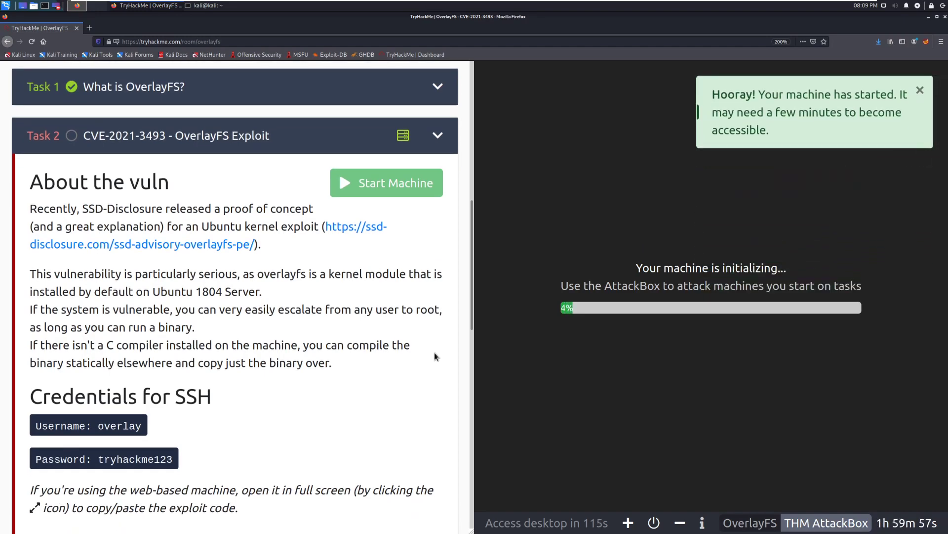
click(920, 90)
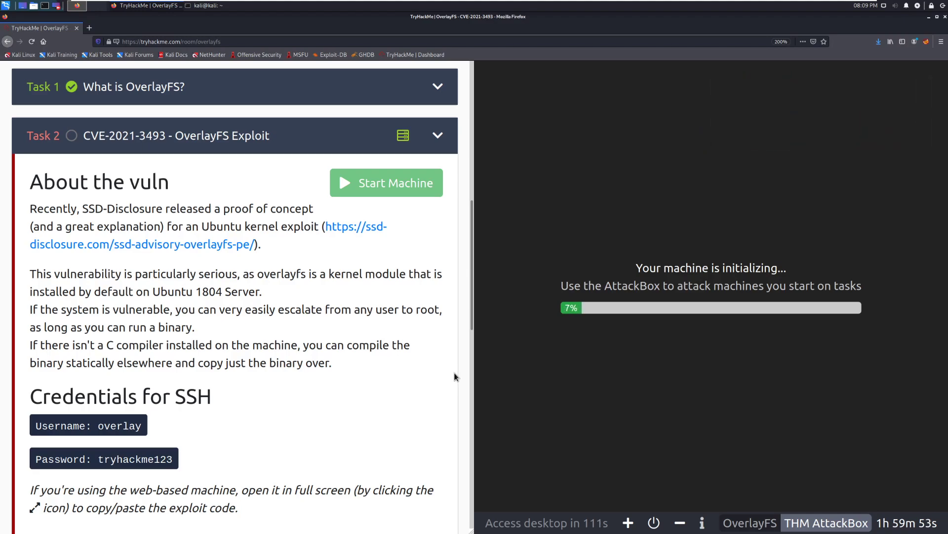
mouse_move(364, 235)
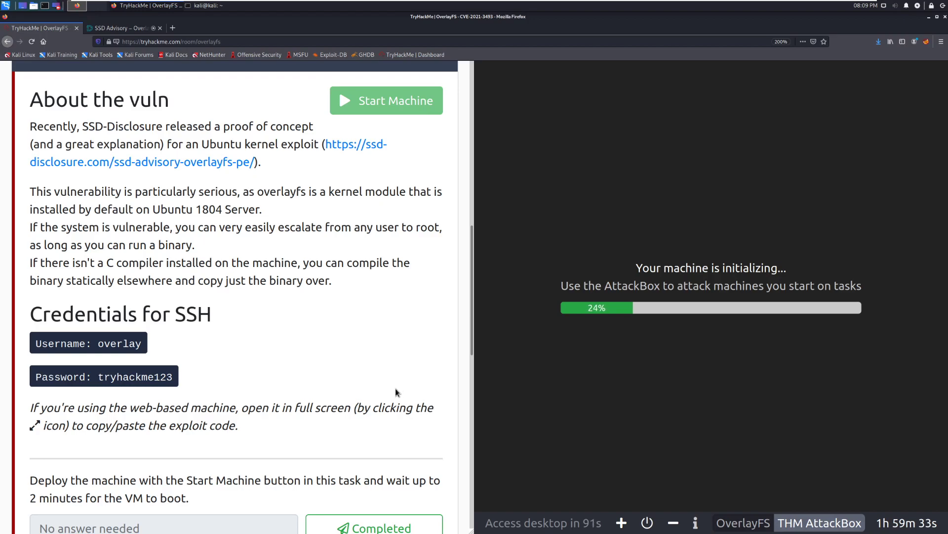
scroll(up, 3)
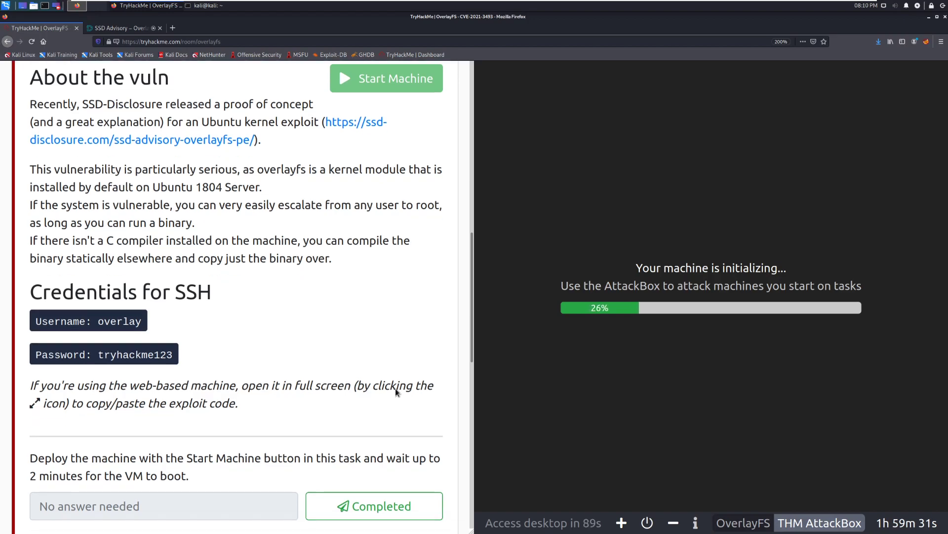
scroll(down, 3)
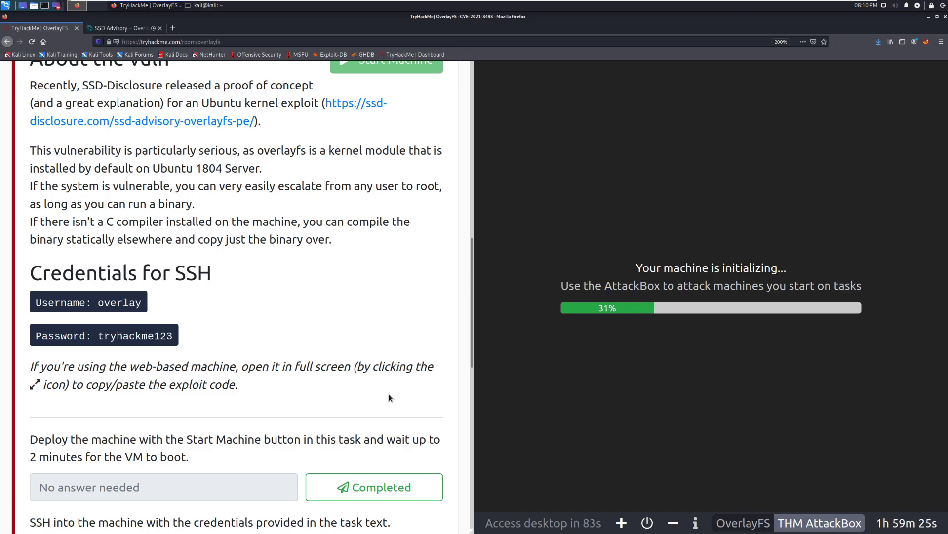
scroll(down, 3)
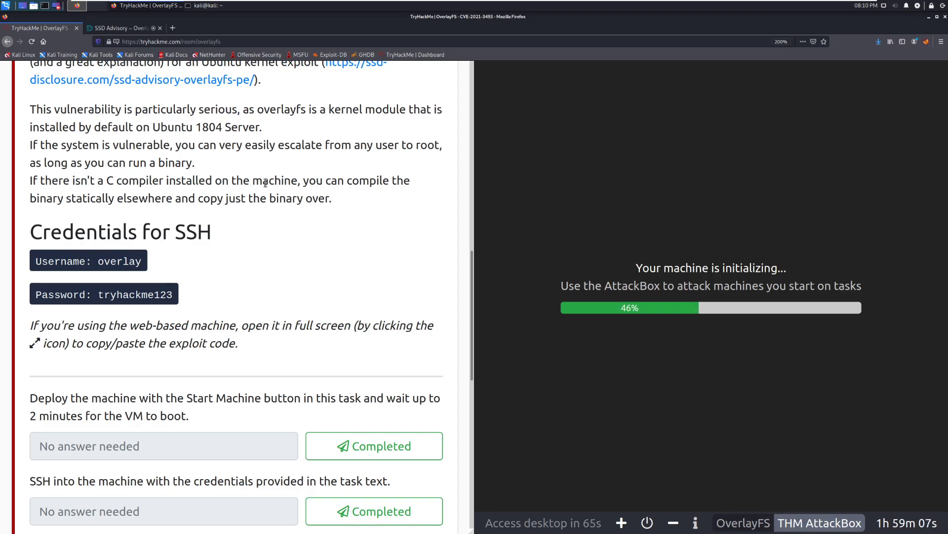
scroll(down, 3)
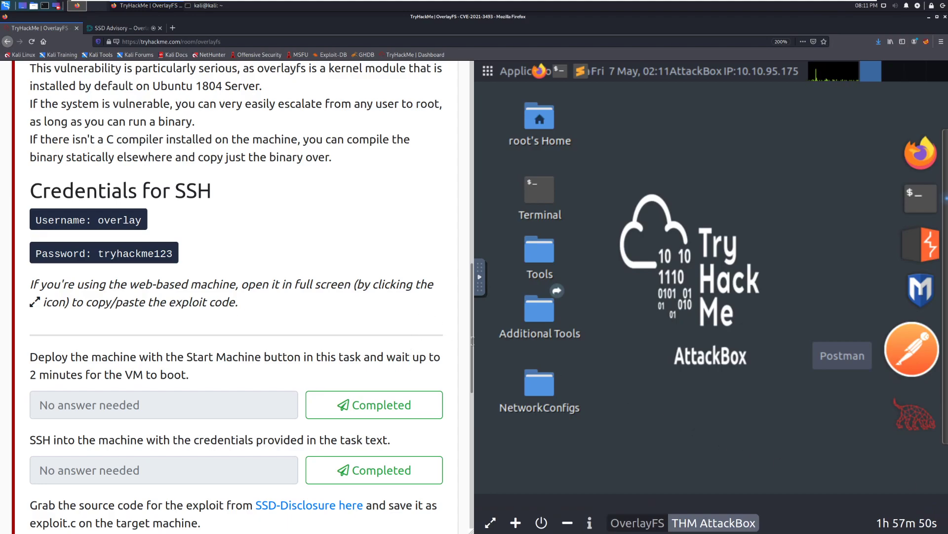
mouse_move(919, 212)
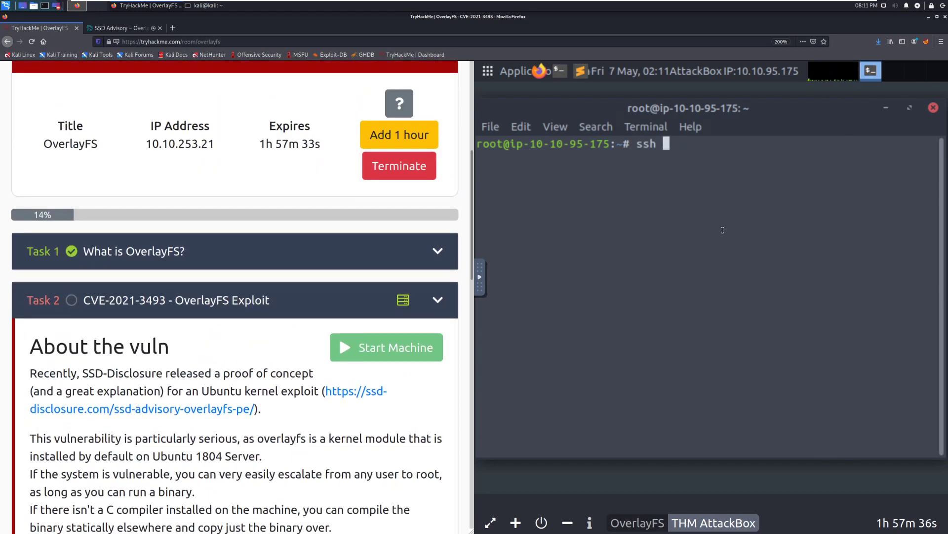
text(overlay@10.10.253)
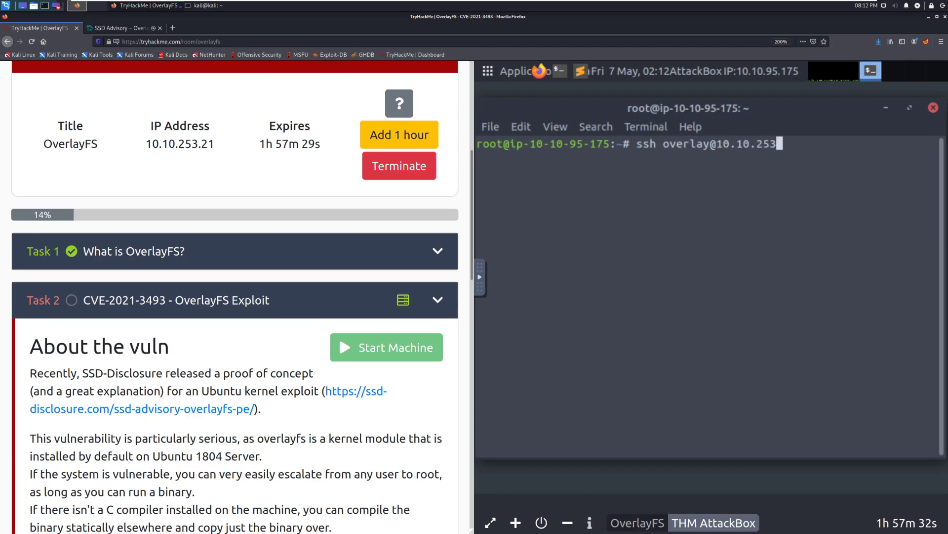
text(21)
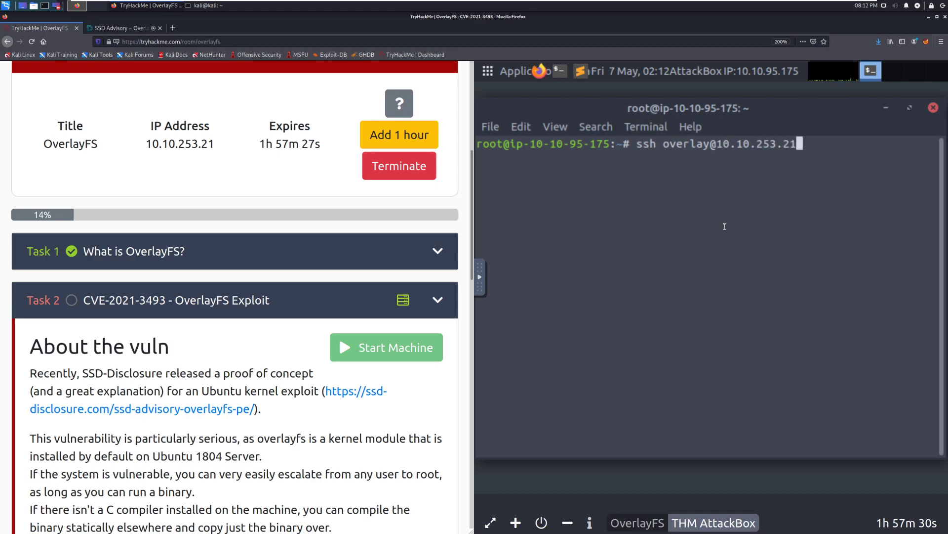
text(yes/no)? ye)
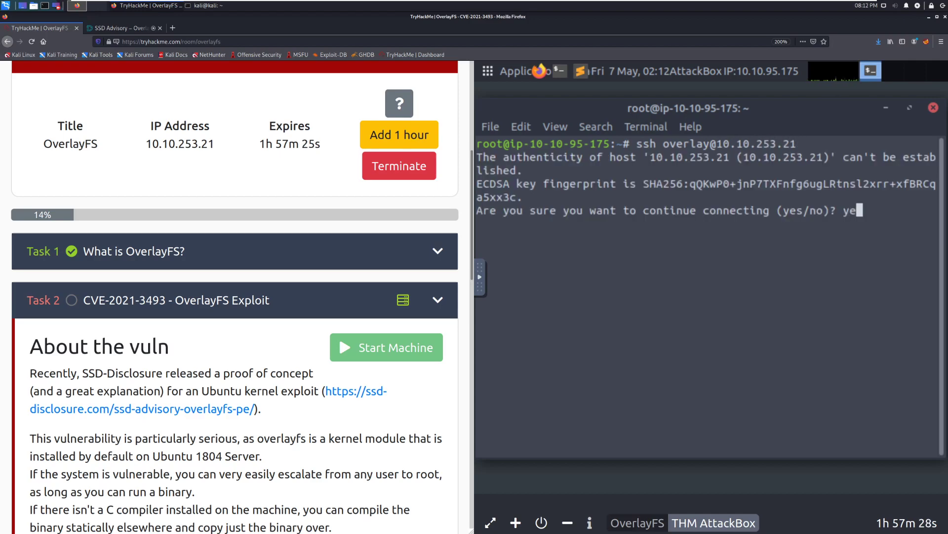
key(Return)
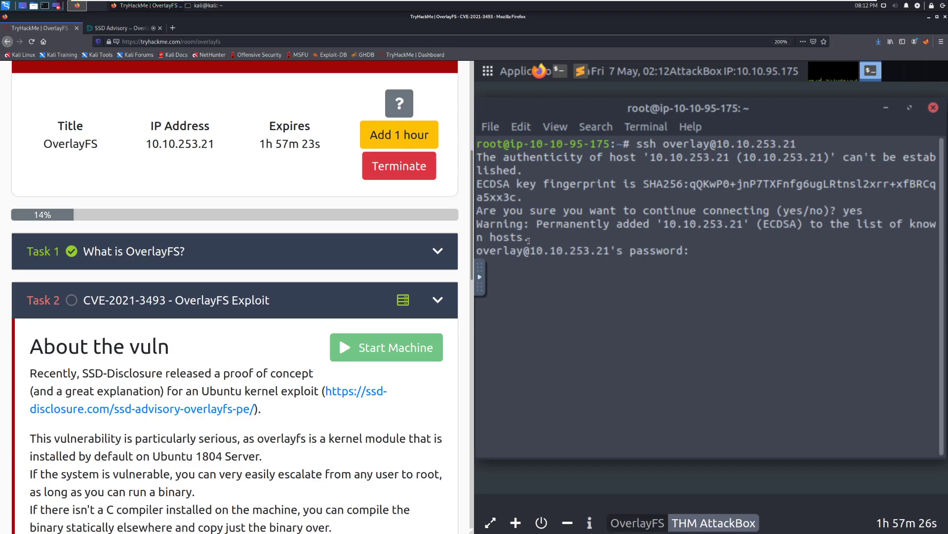
scroll(down, 3)
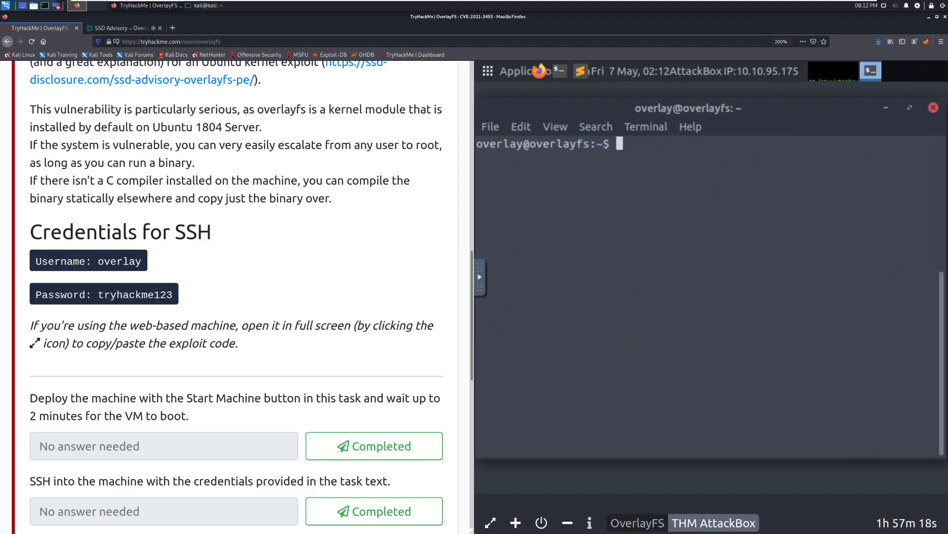
mouse_move(646, 365)
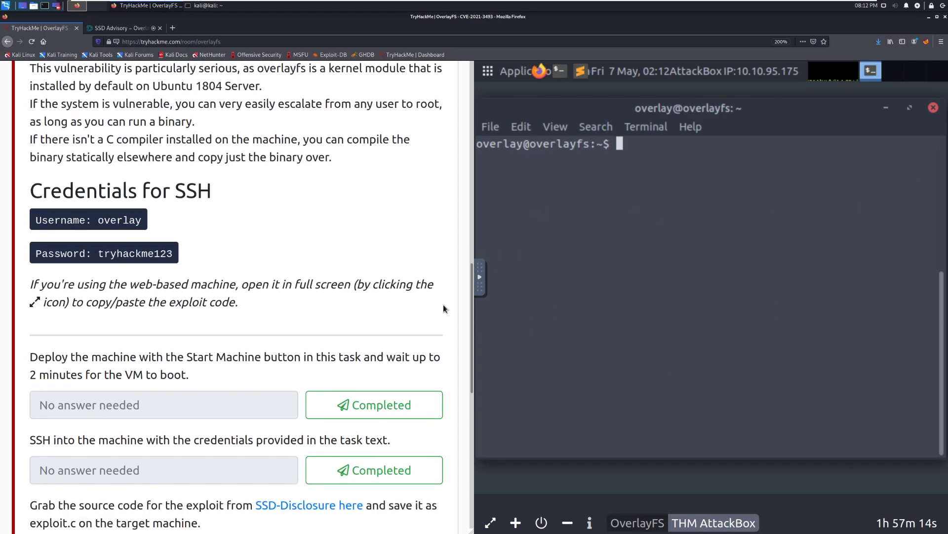
Submit the two no-answer questions and list the overlay home directory with ls.
scroll(down, 3)
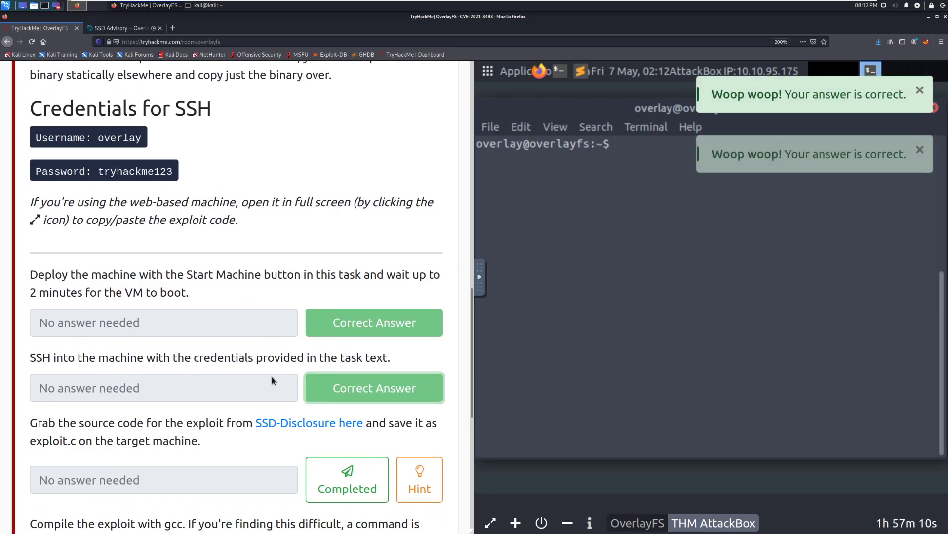
scroll(down, 3)
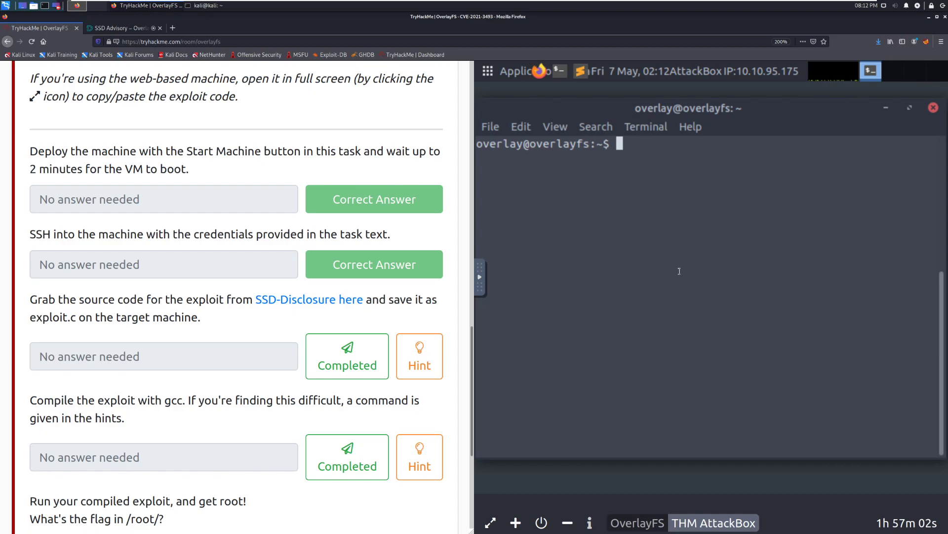
text(ls)
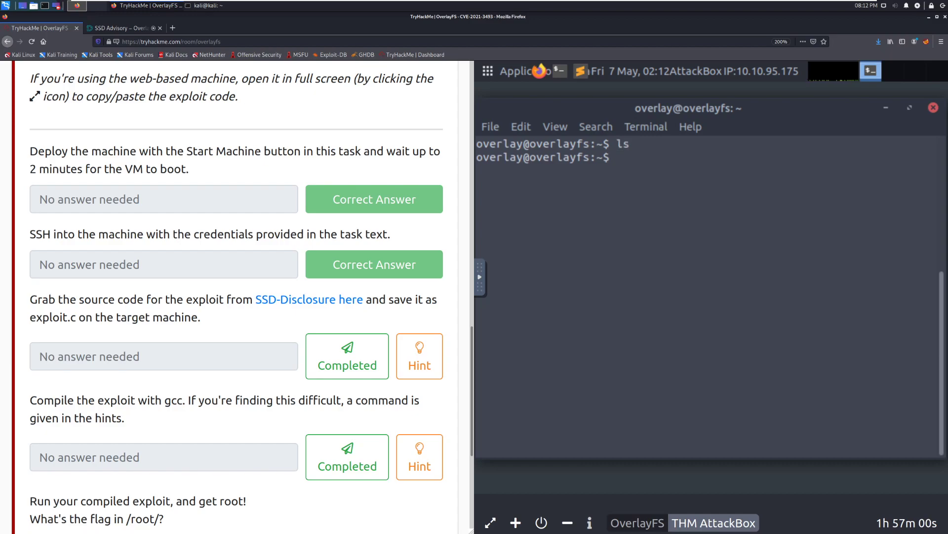
mouse_move(376, 236)
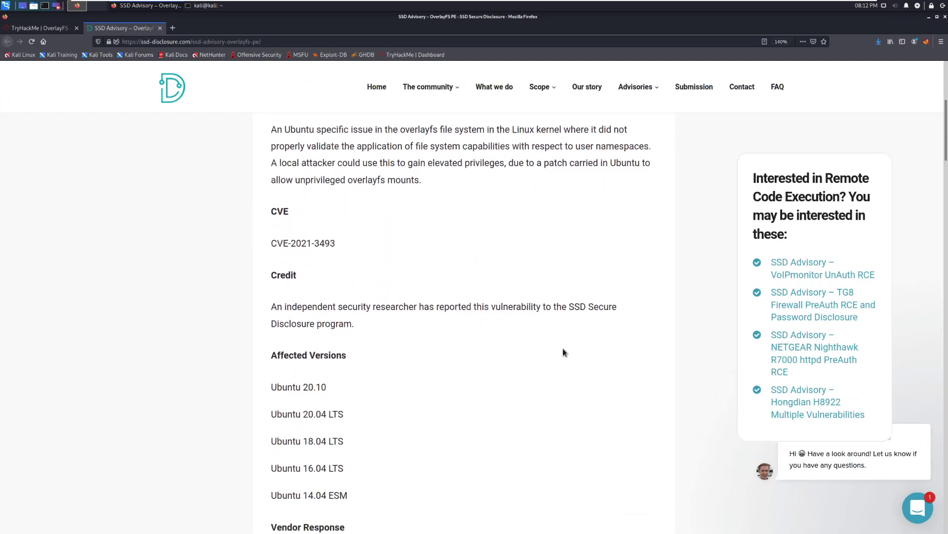
Scroll the SSD advisory past the analysis and demo to the Exploit C source block.
scroll(down, 3)
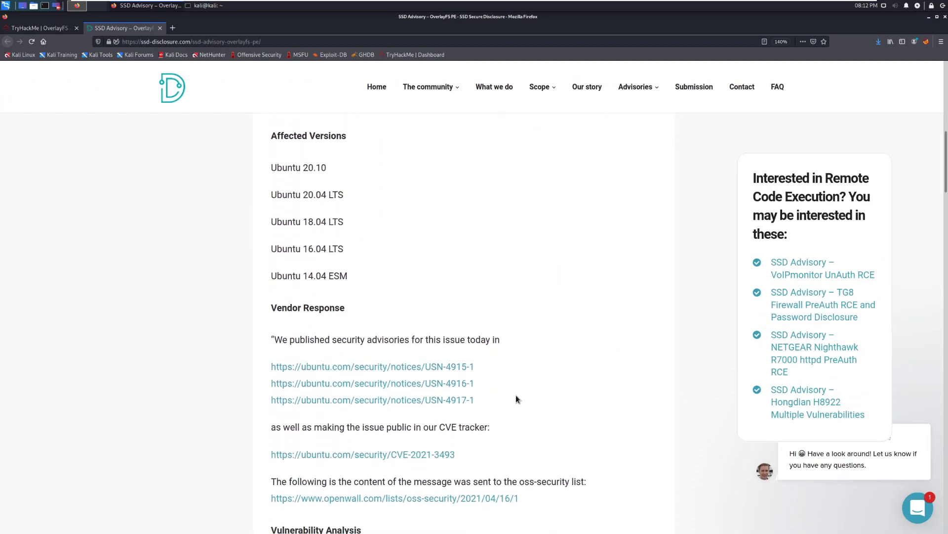
scroll(down, 3)
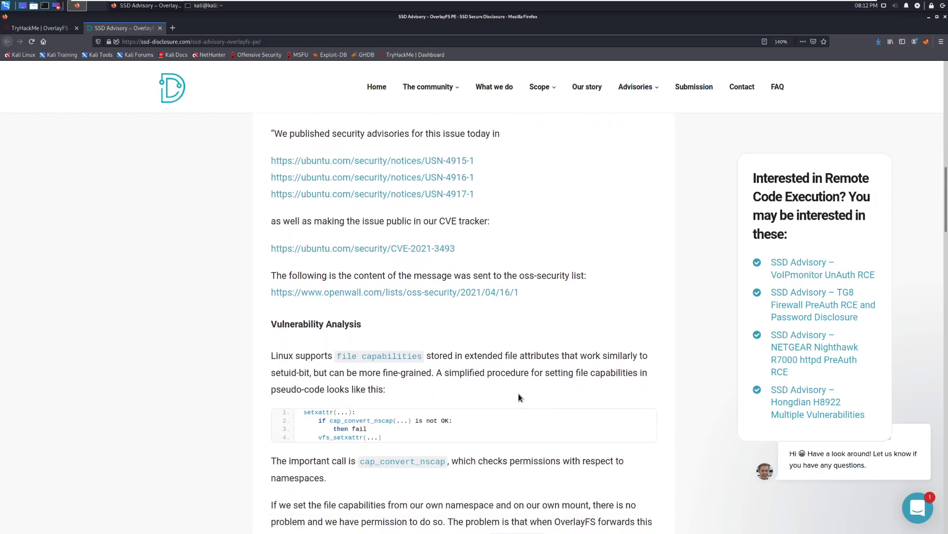
scroll(down, 3)
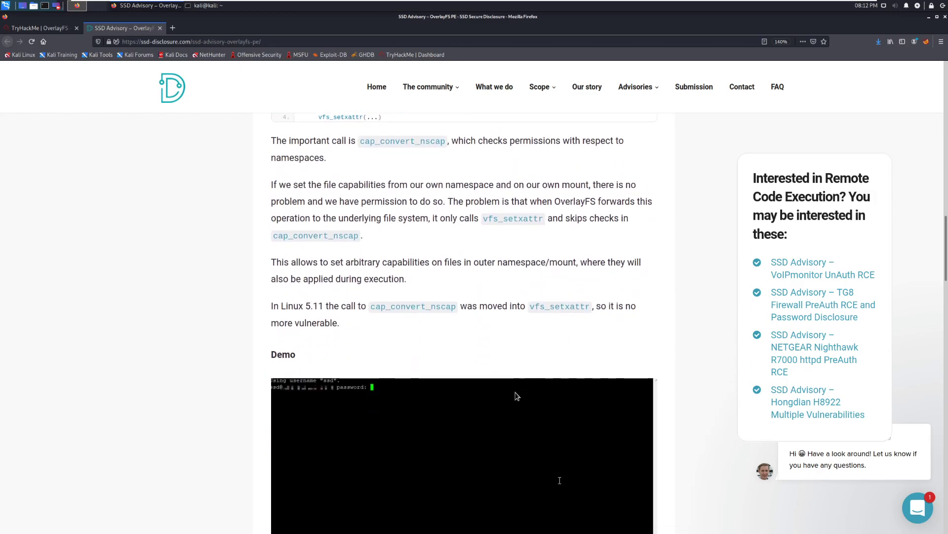
scroll(down, 3)
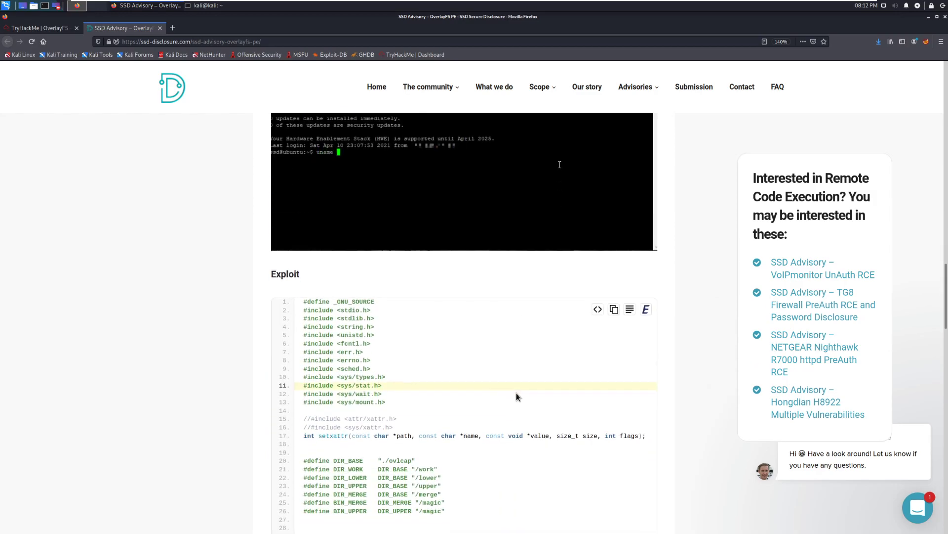
scroll(down, 3)
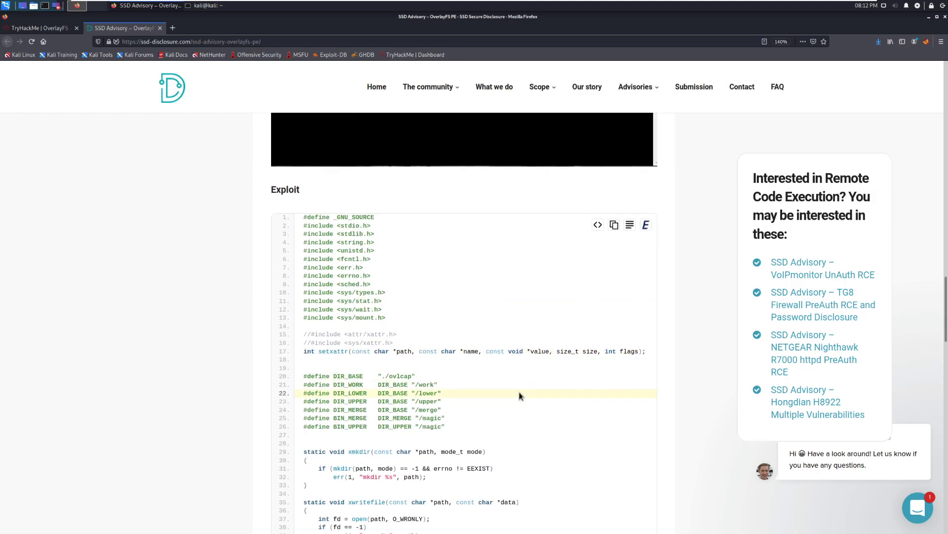
scroll(down, 3)
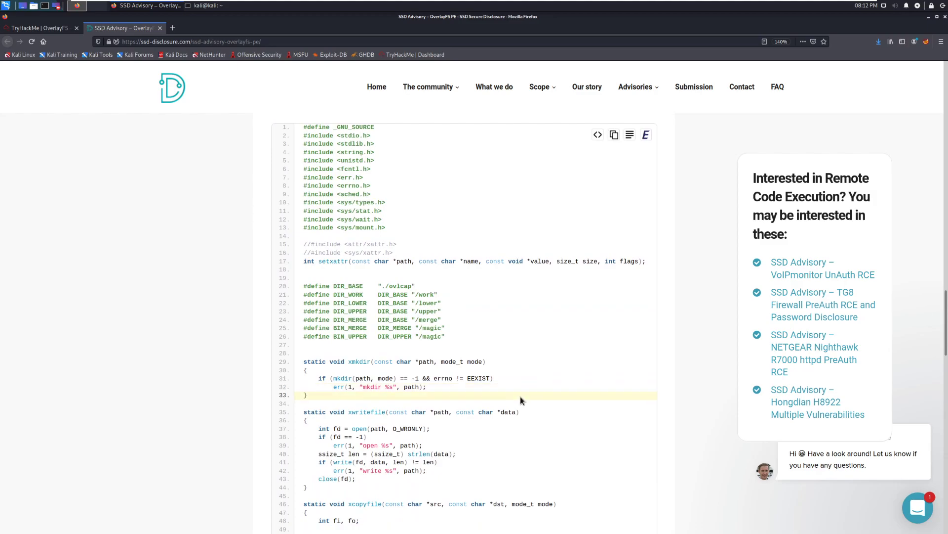
mouse_move(496, 407)
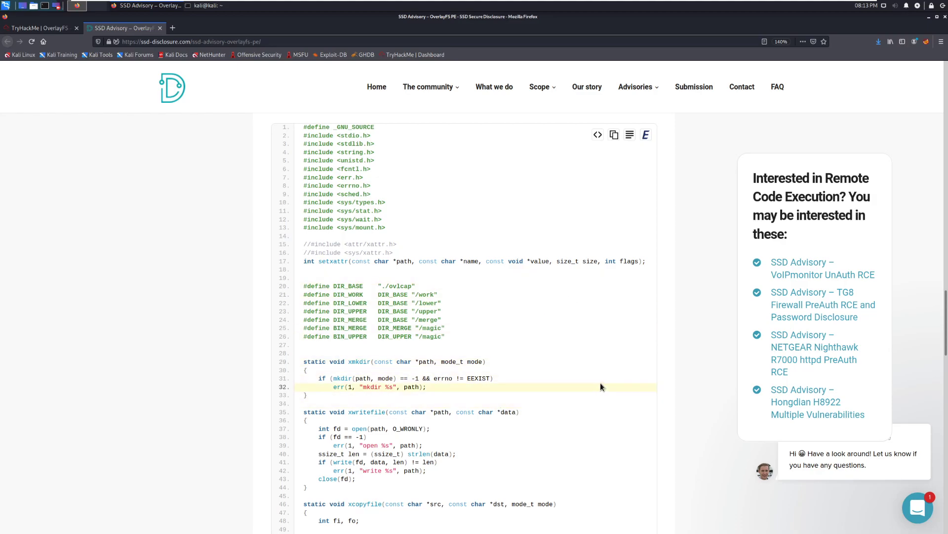
scroll(down, 3)
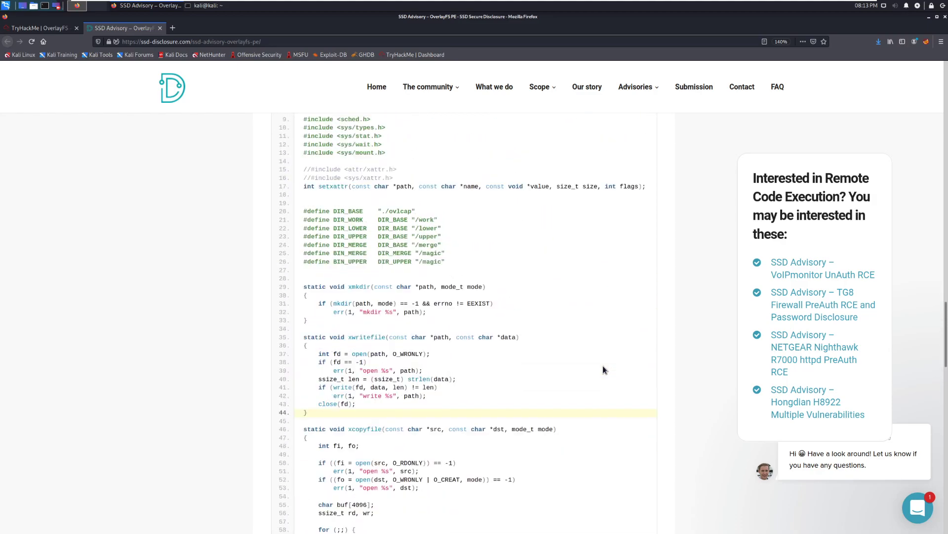
scroll(up, 3)
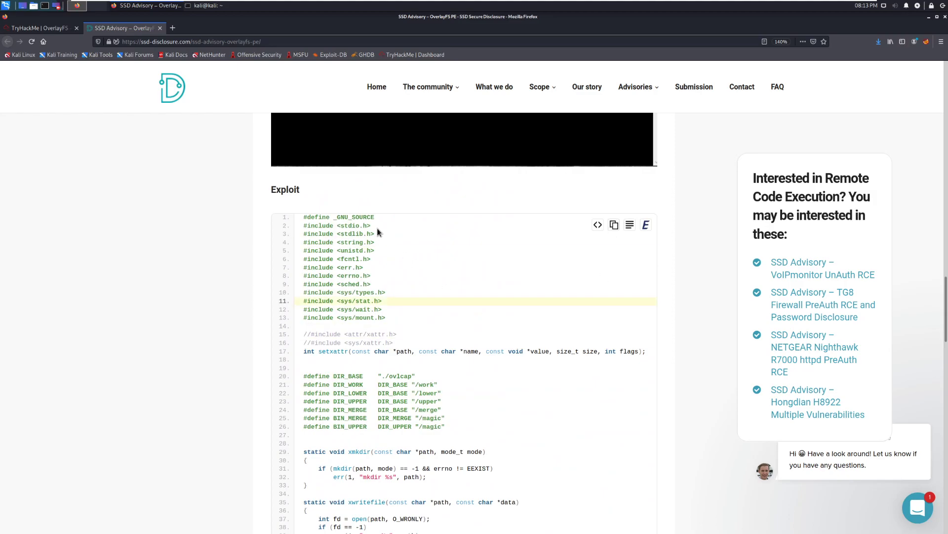
Paste the exploit source into nano as exploit.c on the target, save and exit.
click(39, 28)
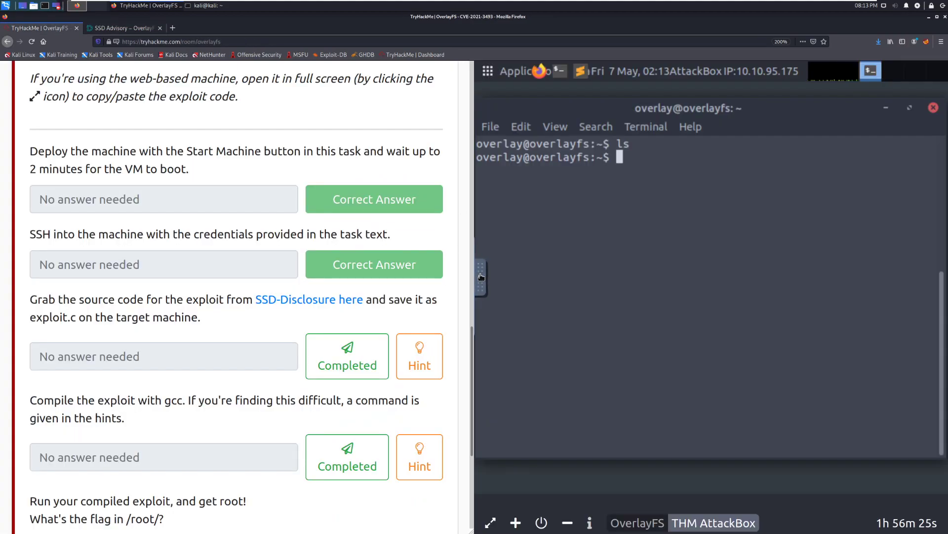
click(491, 286)
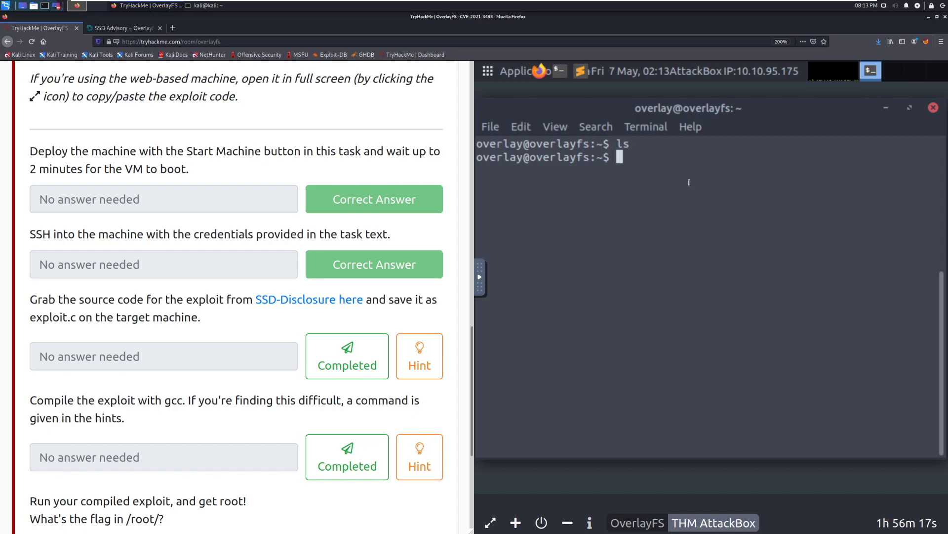
text(nano)
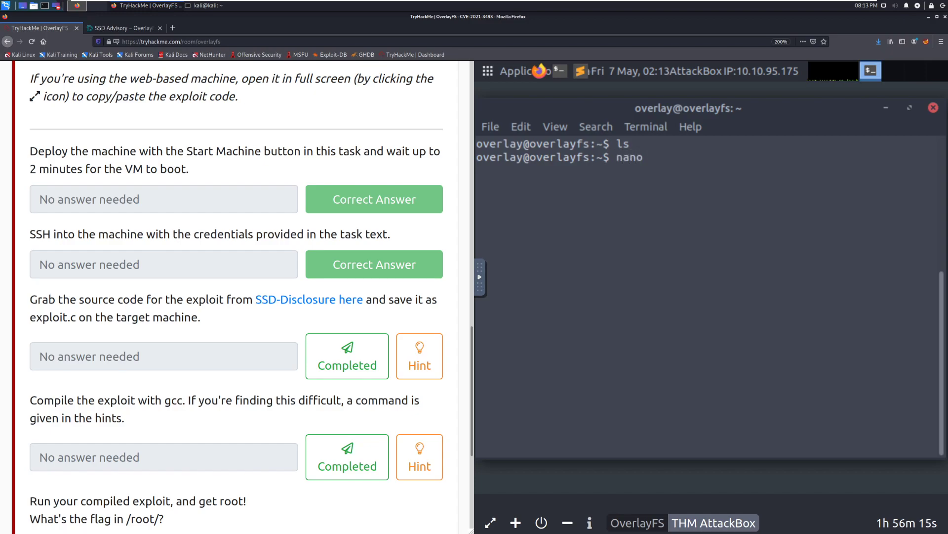
text(expl)
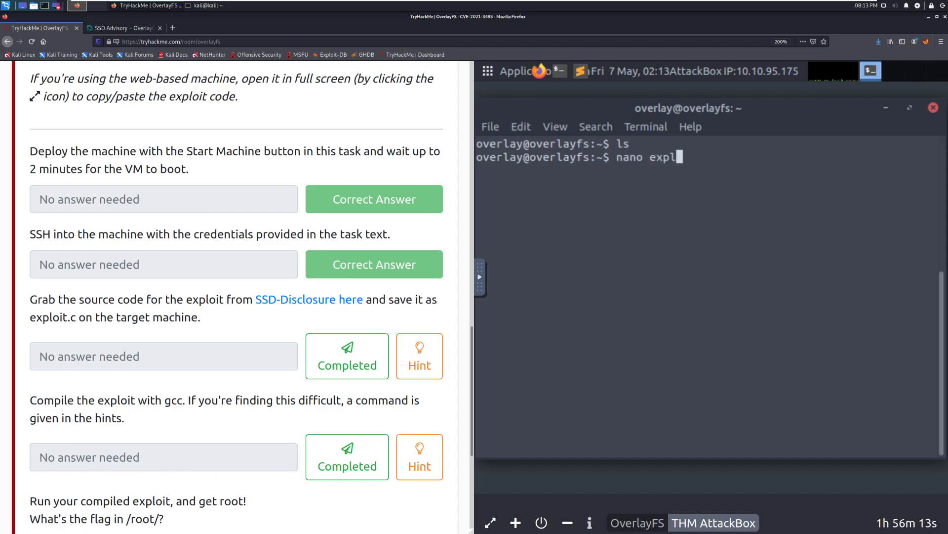
key(Return)
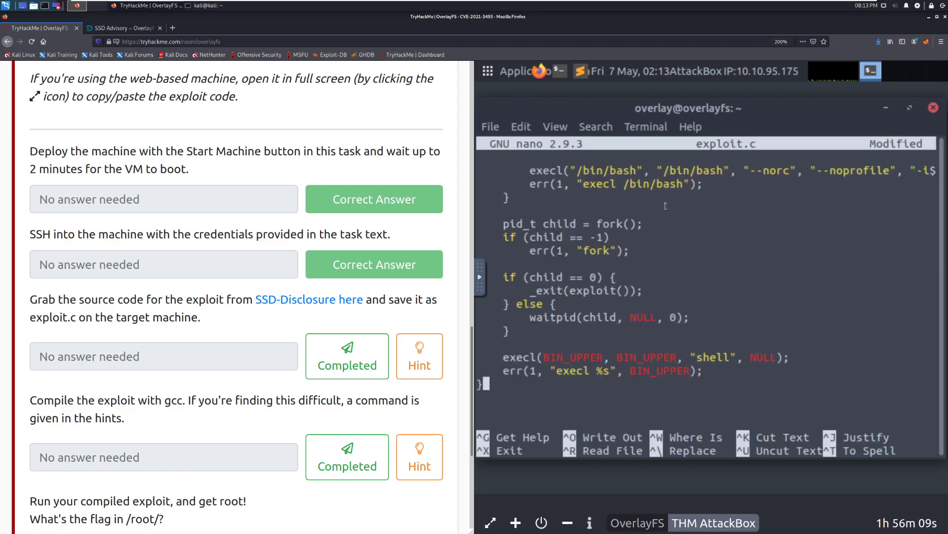
key(ctrl+x)
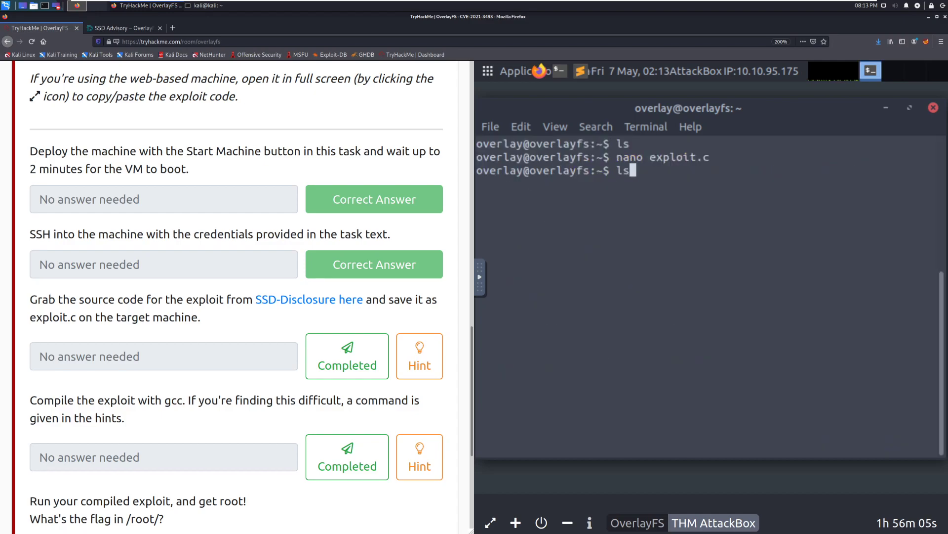
key(Return)
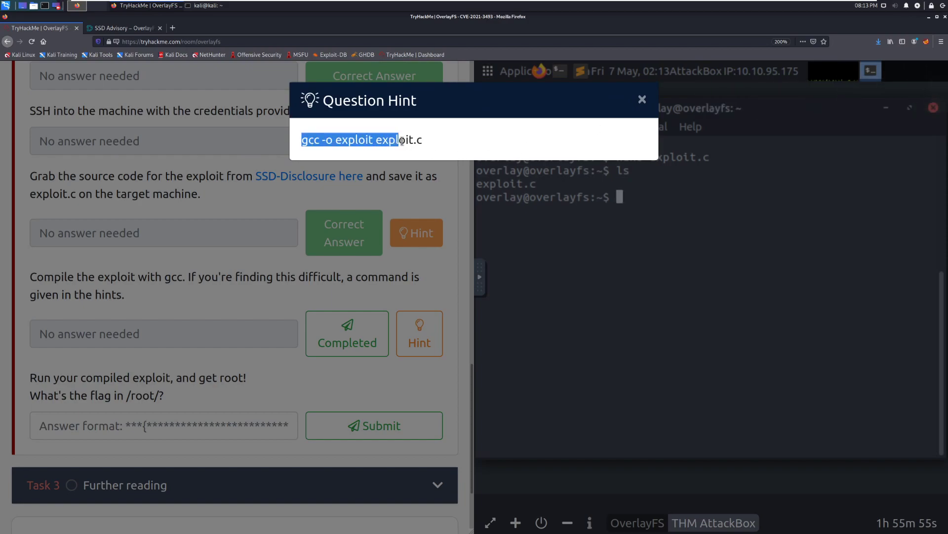
mouse_move(642, 102)
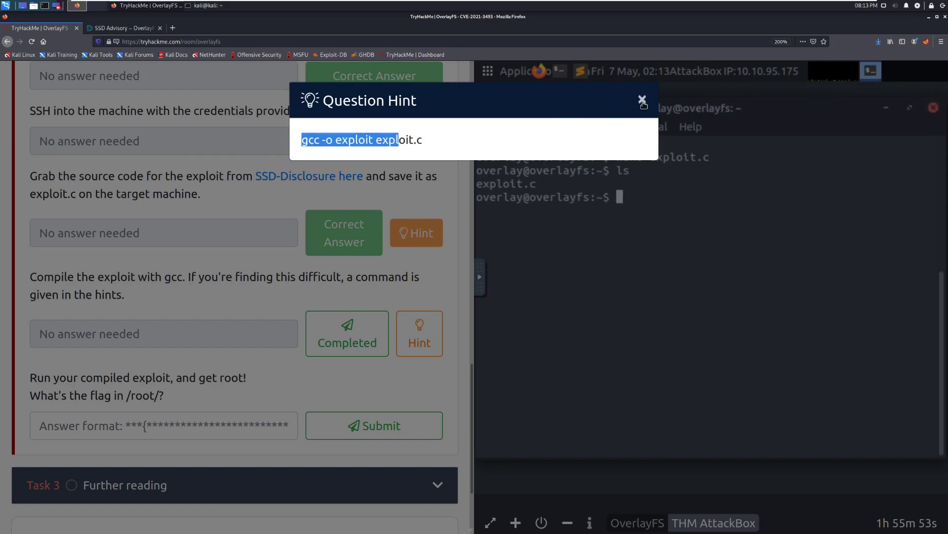
Compile with gcc -o exploit exploit.c and mark the compile question completed.
click(642, 99)
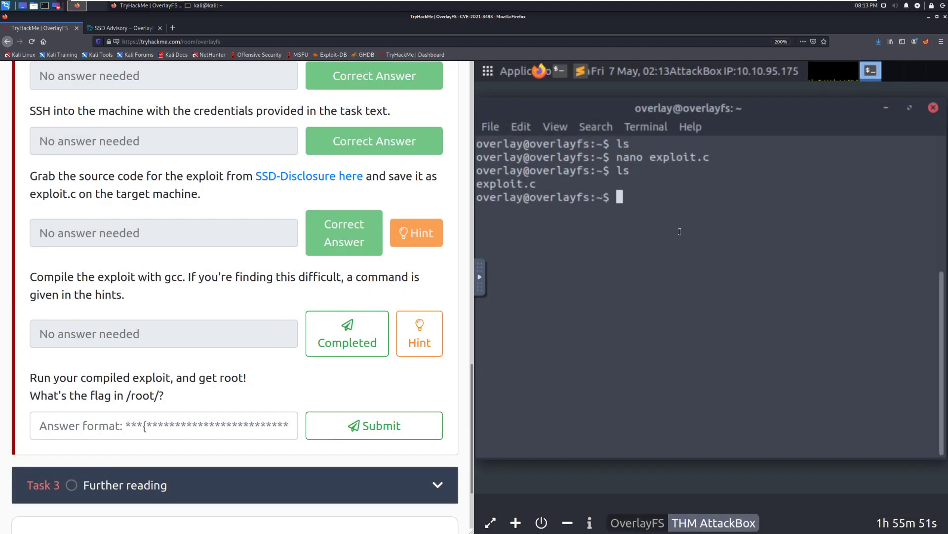
text(gcc -)
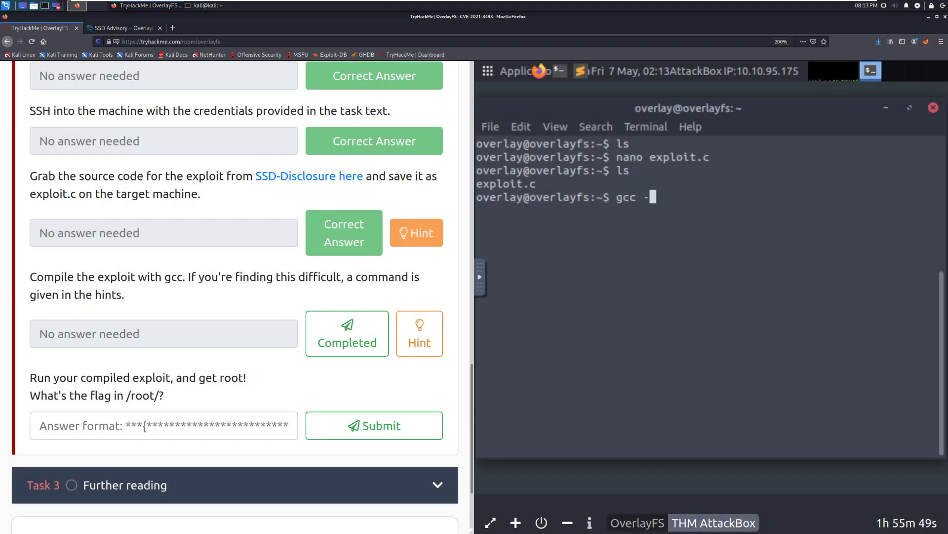
text(o)
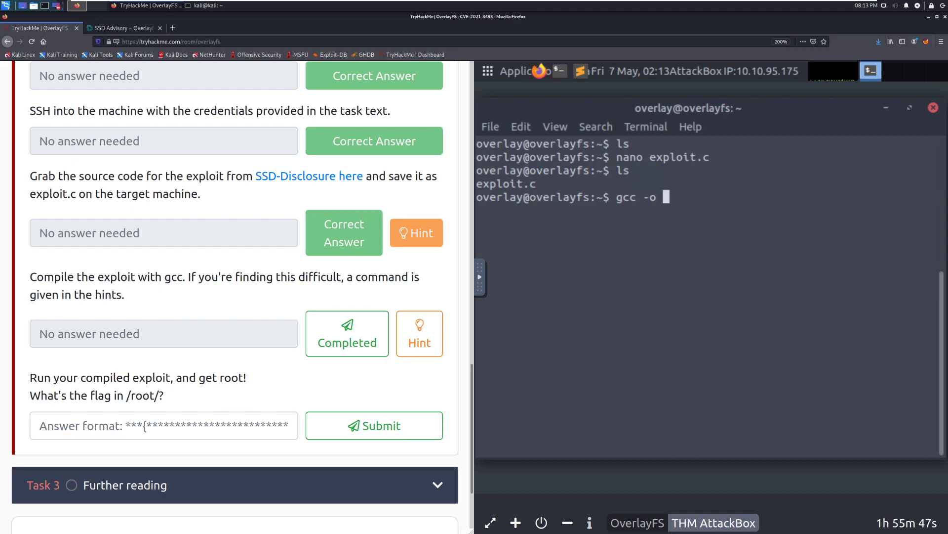
text(exploit ex)
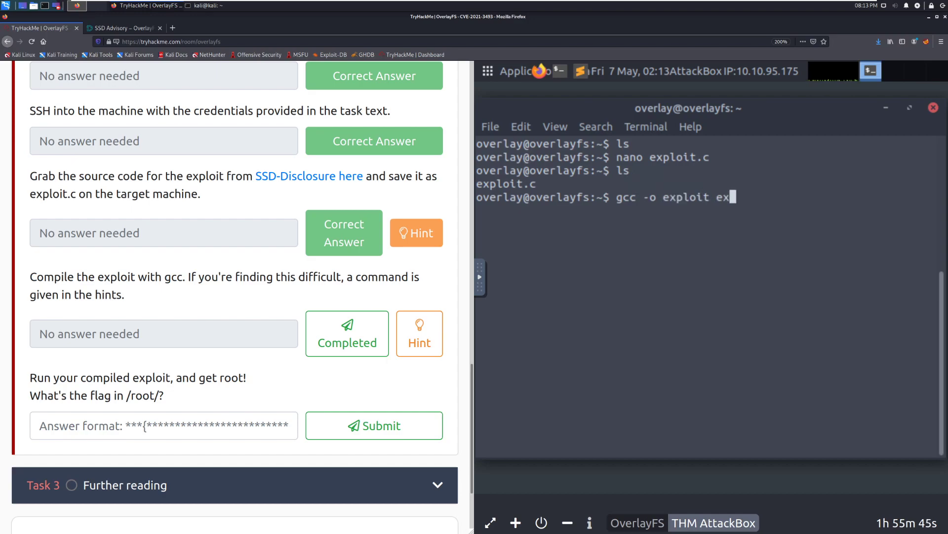
text(ploit.c)
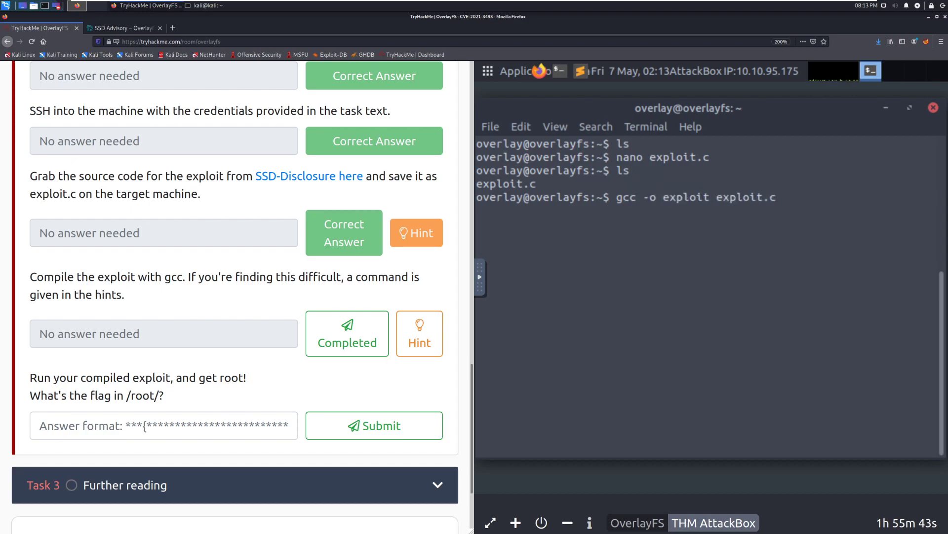
key(Return)
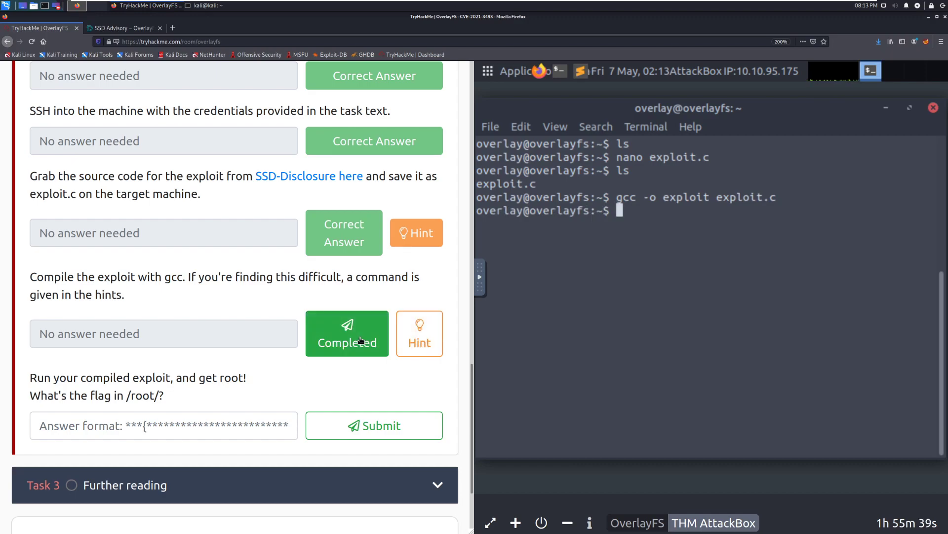
click(347, 333)
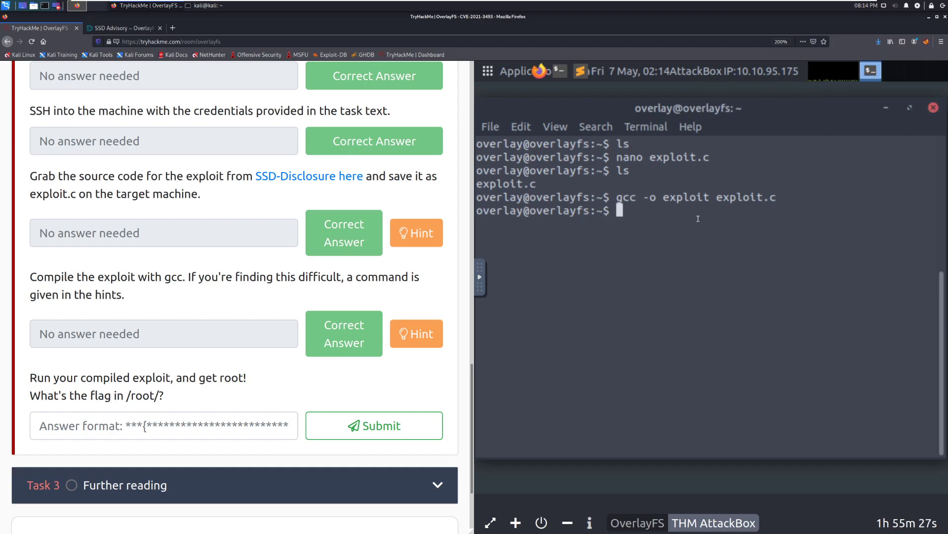
mouse_move(696, 216)
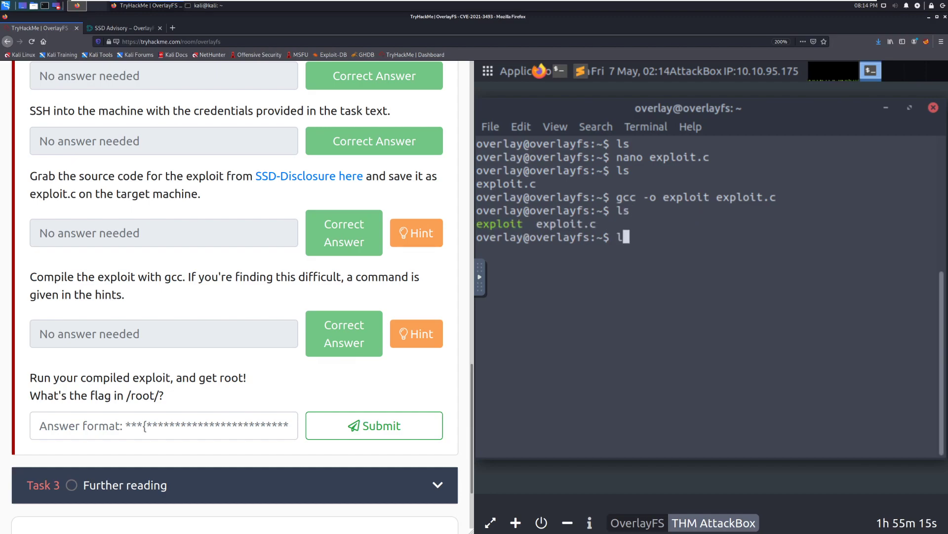
Run ./exploit and verify with whoami that the shell is root.
text(./exploit)
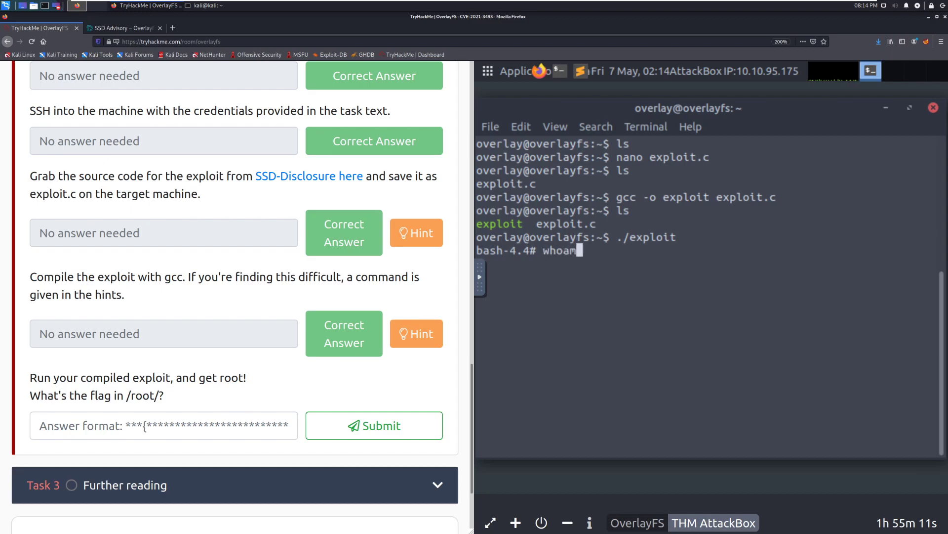
key(Return)
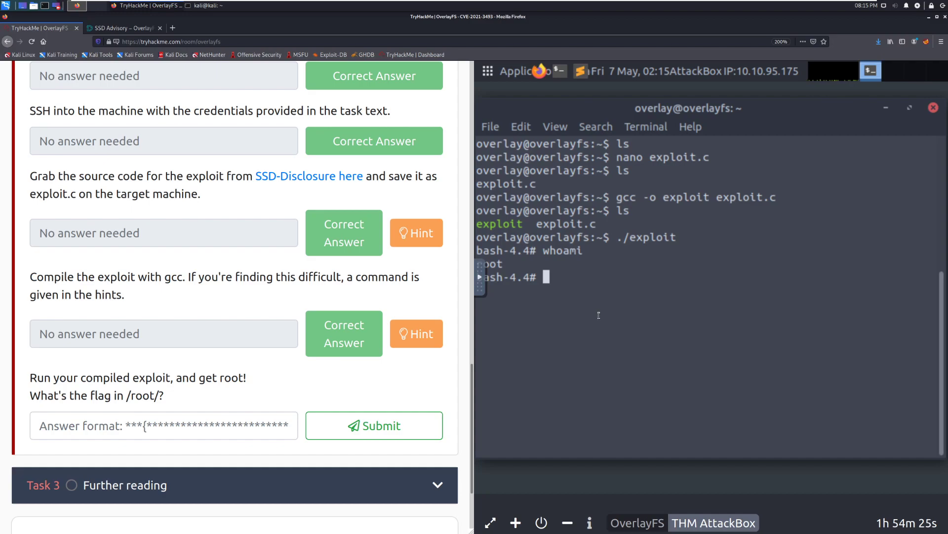
mouse_move(495, 289)
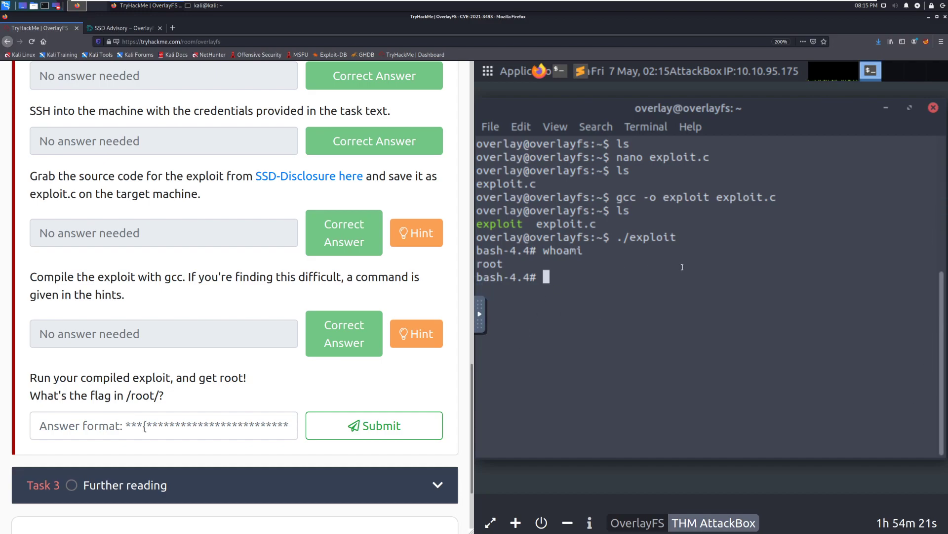
mouse_move(724, 273)
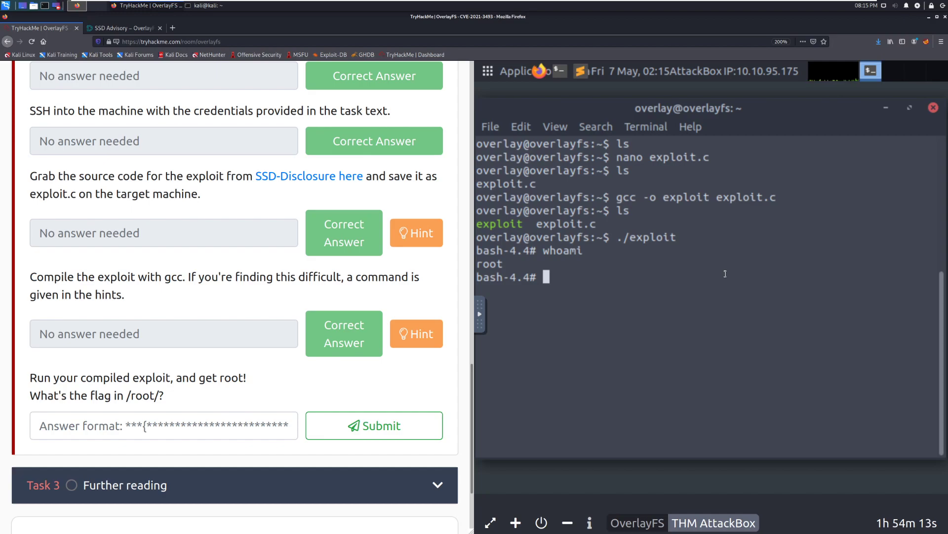
Read /root/flag.txt and copy the flag from the terminal.
text(cd /root)
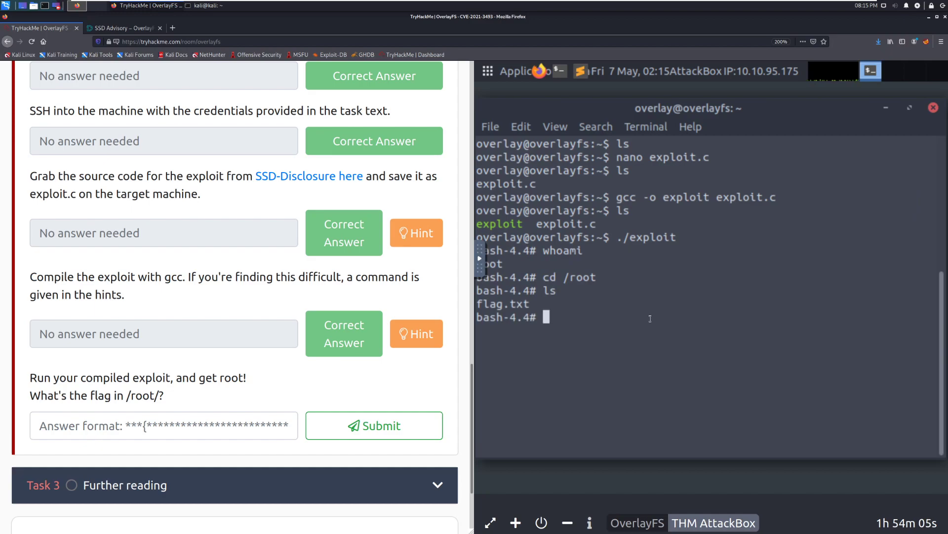
text(cat flag.txt)
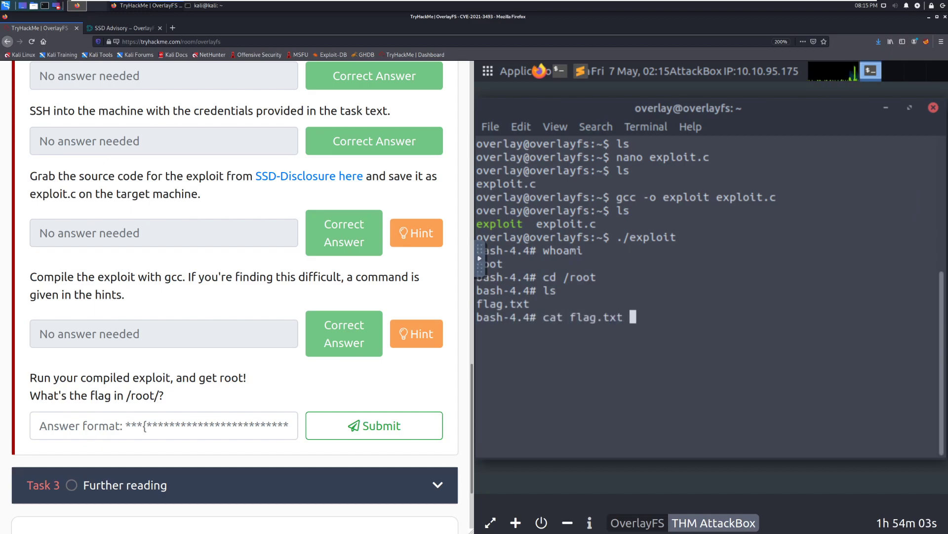
key(Return)
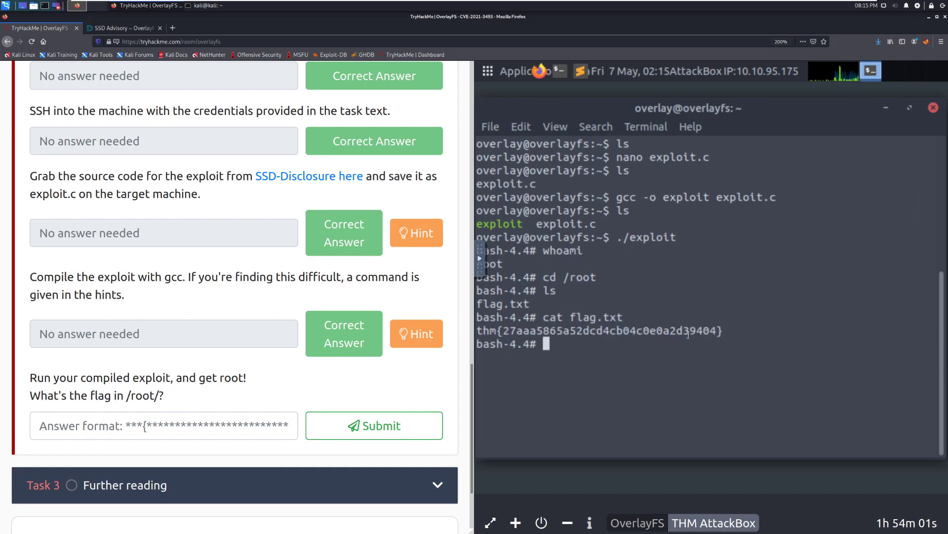
right_click(599, 330)
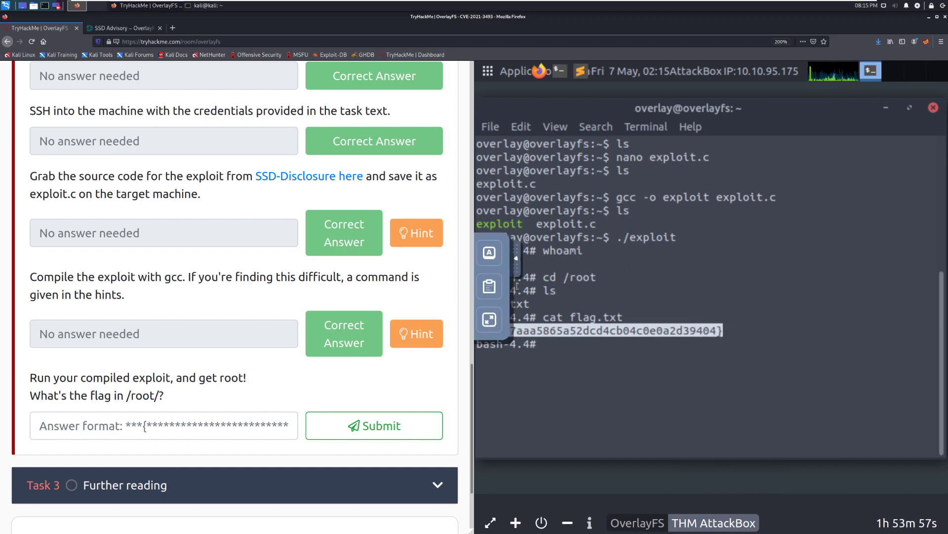
Paste the flag via the AttackBox clipboard into the root flag answer and submit it.
click(490, 285)
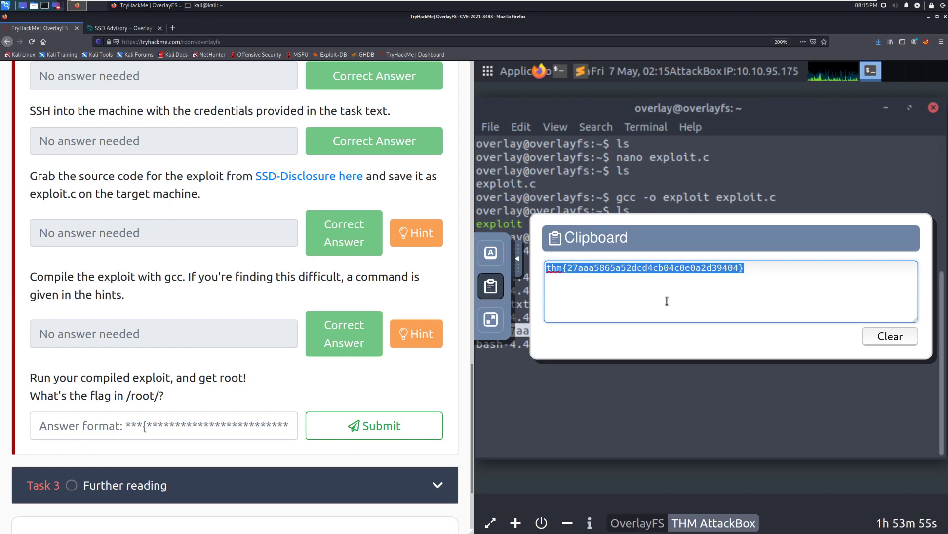
click(163, 425)
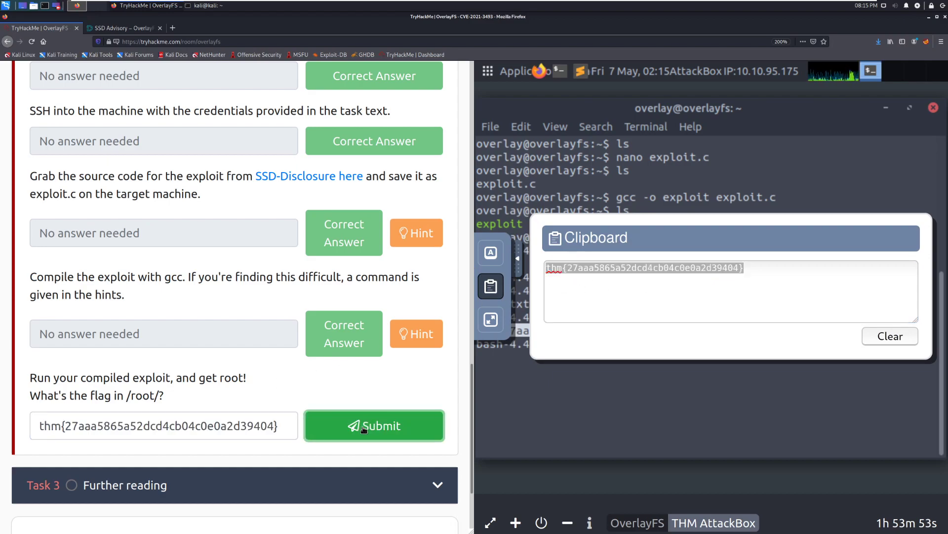
click(374, 425)
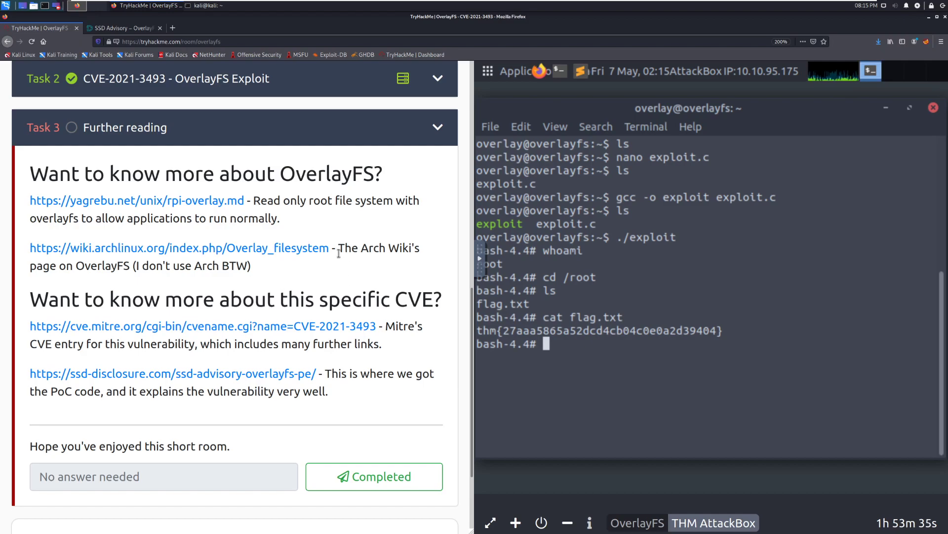
mouse_move(350, 260)
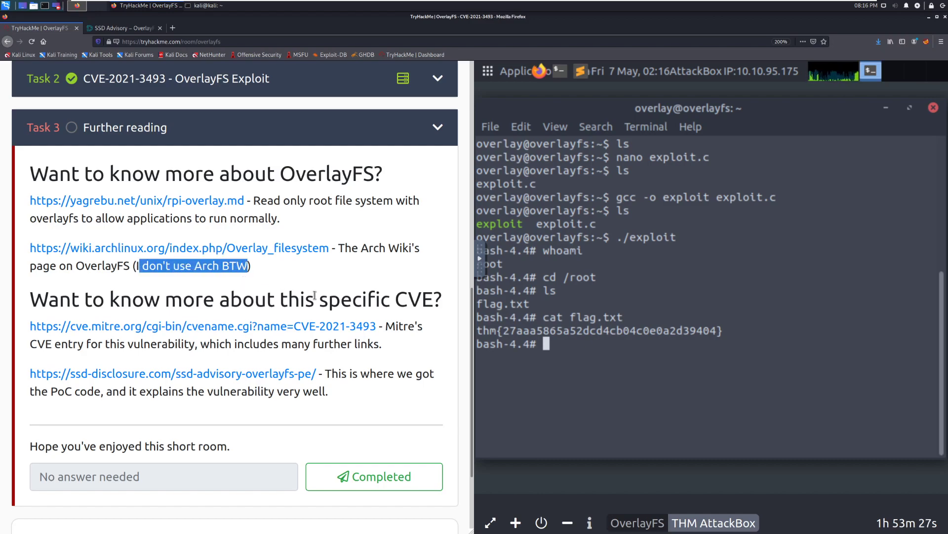
mouse_move(402, 317)
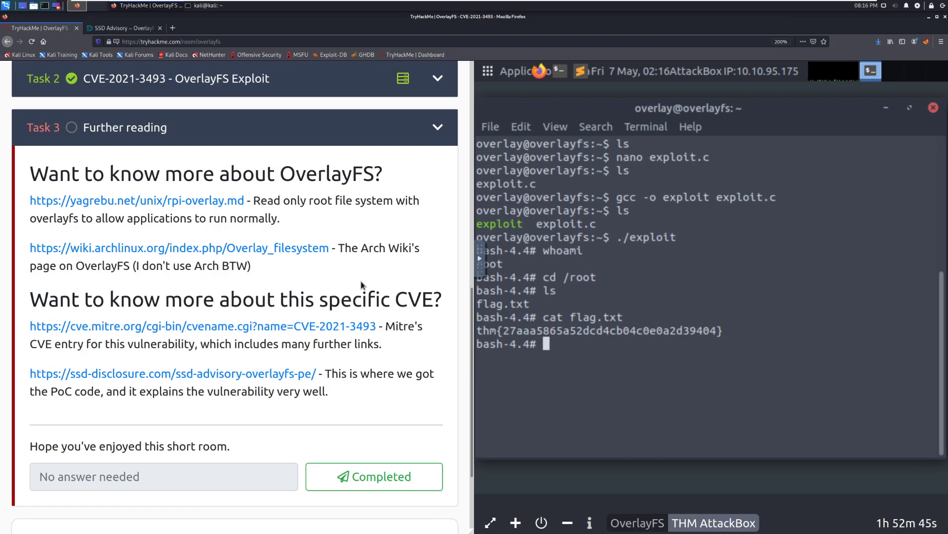
mouse_move(257, 292)
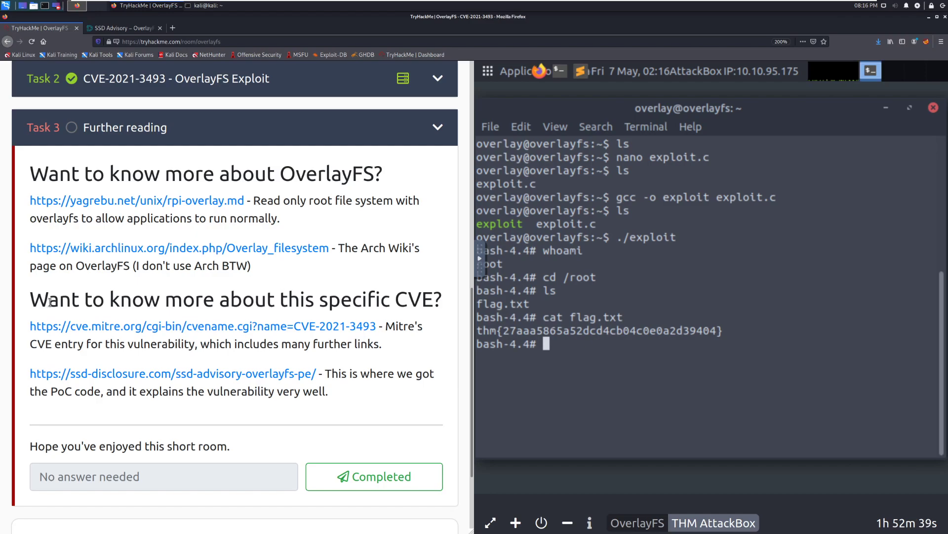
mouse_move(245, 410)
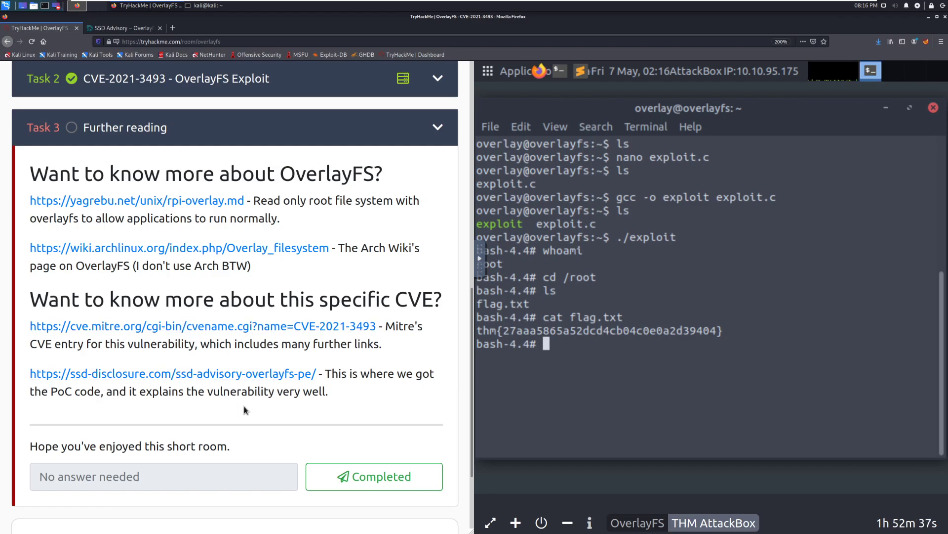
Mark Task 3 further reading complete and close the room congratulations popup.
click(373, 476)
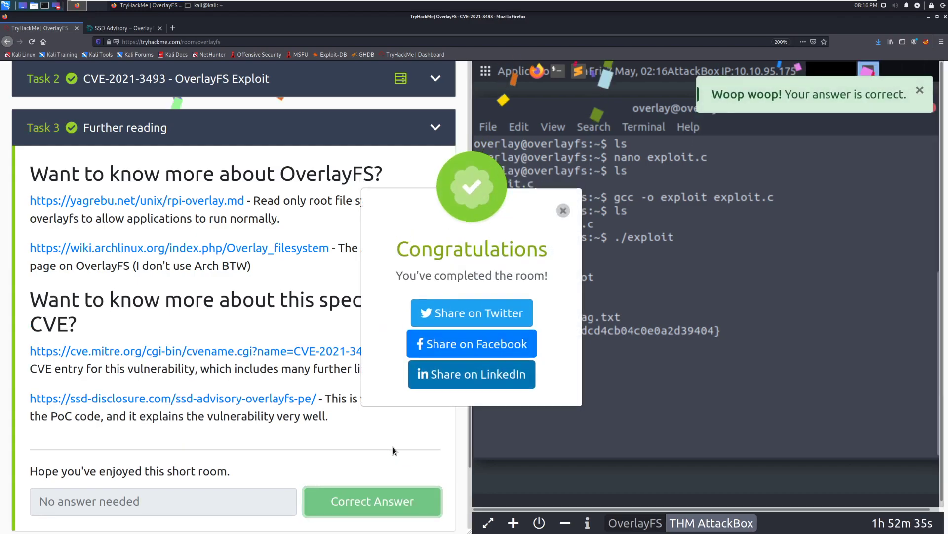
click(562, 210)
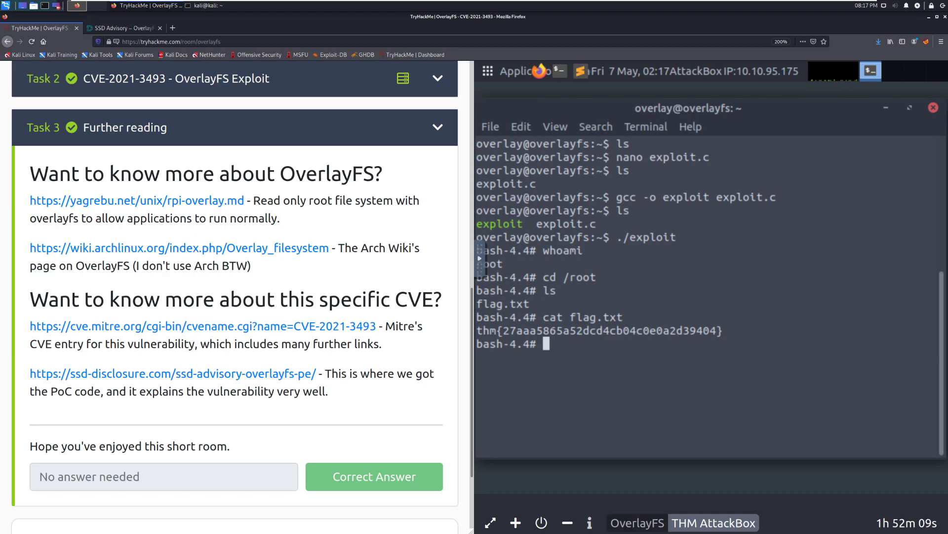
mouse_move(922, 259)
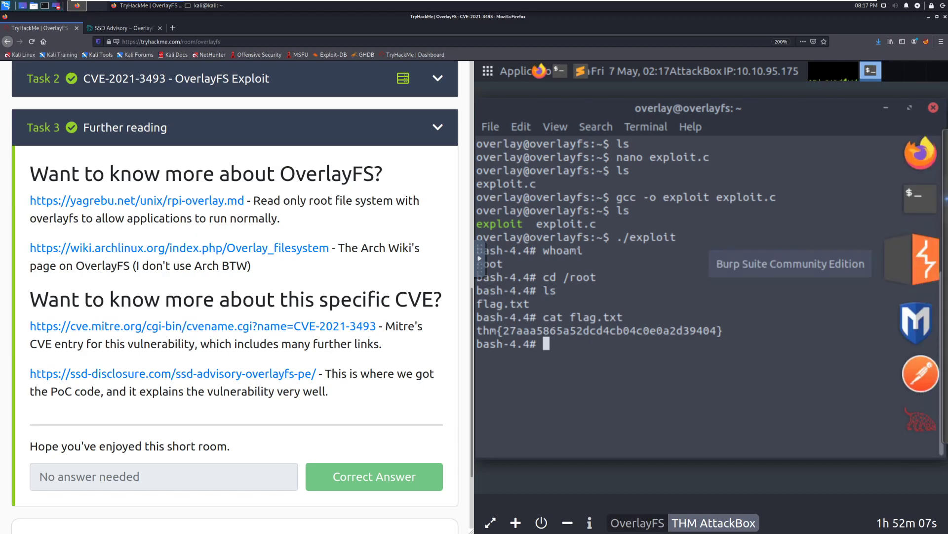